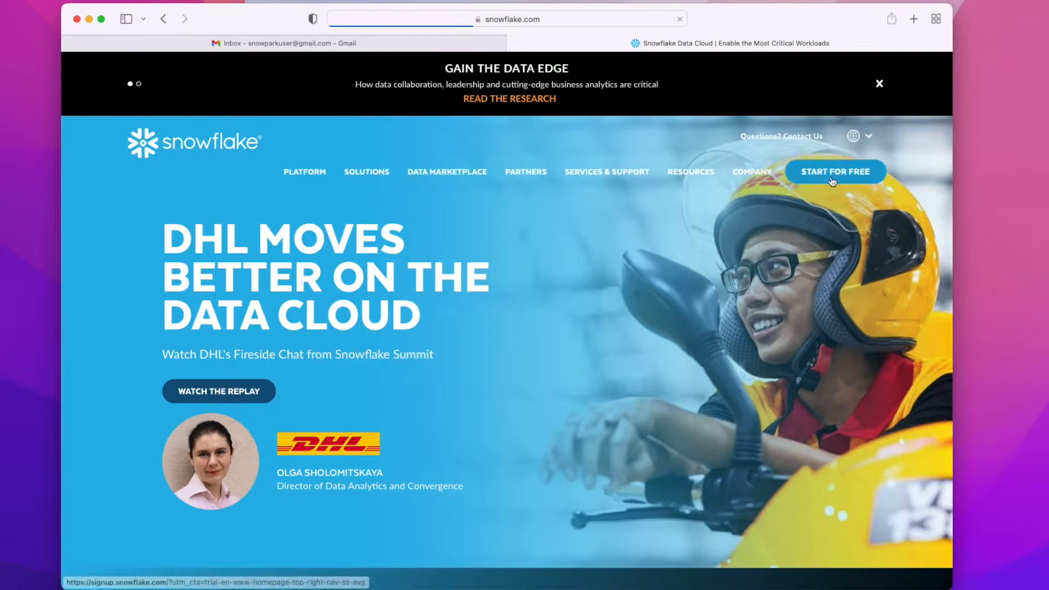
# - Start a free trial from the Snowflake homepage's top navigation
pyautogui.click(834, 172)
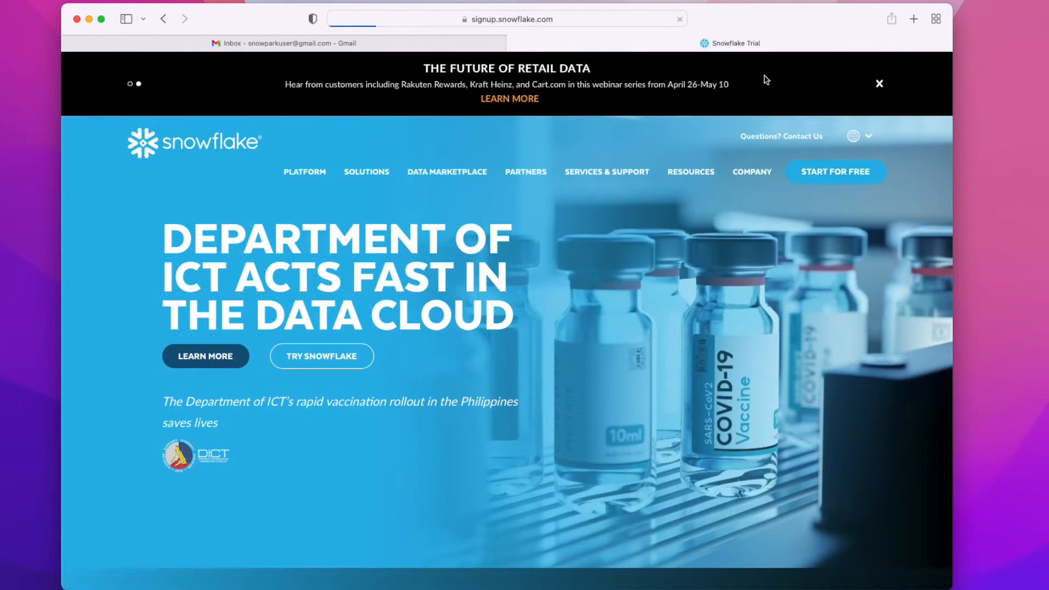
# - Enter first and last name, a gmail address and company 'None' in the sign-up form
pyautogui.click(835, 172)
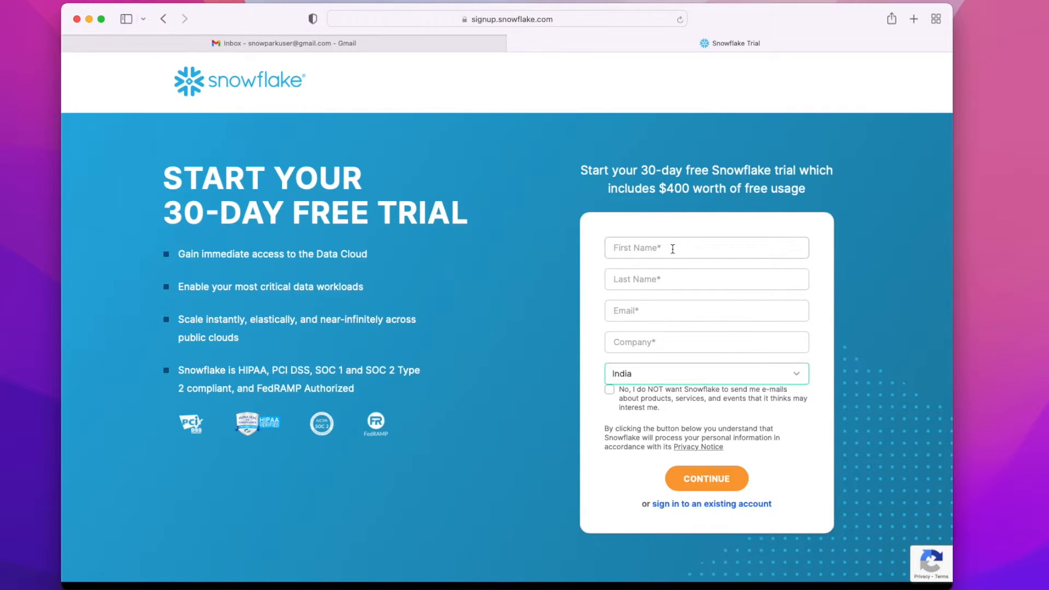
pyautogui.write('sn')
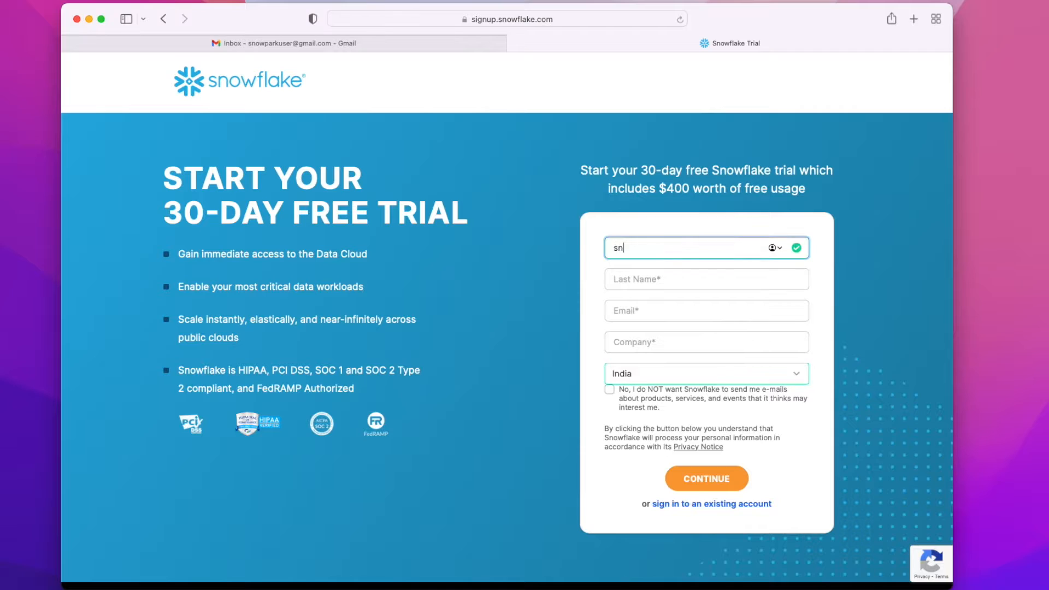
pyautogui.write('snowpark')
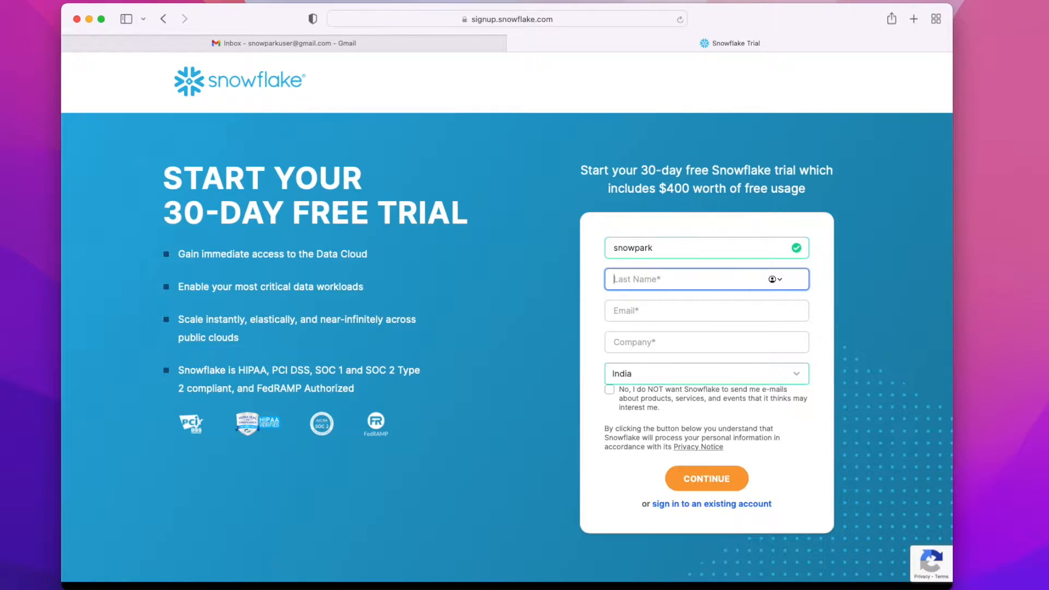
pyautogui.write('user')
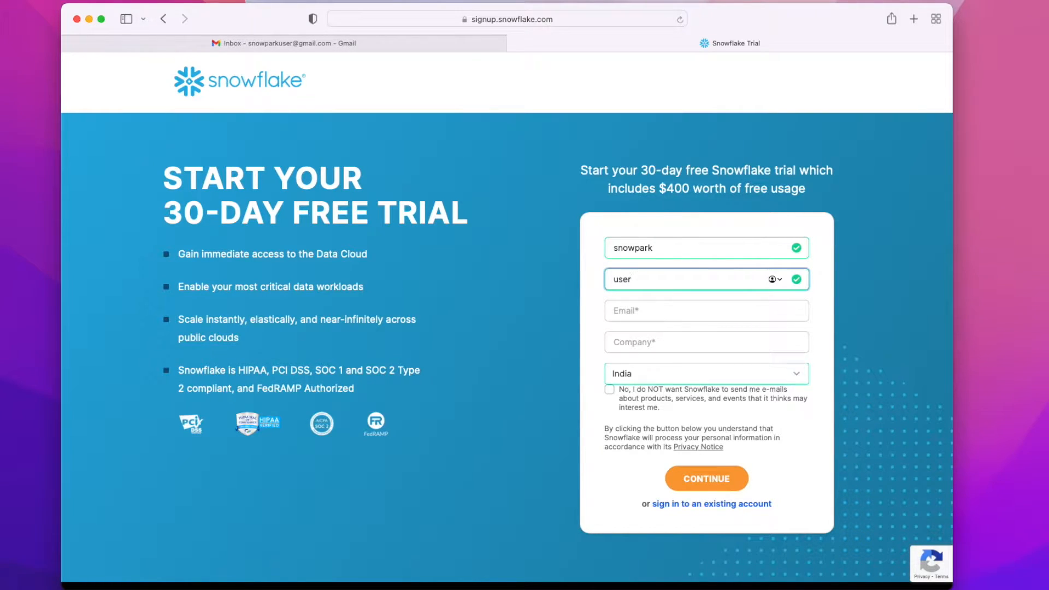
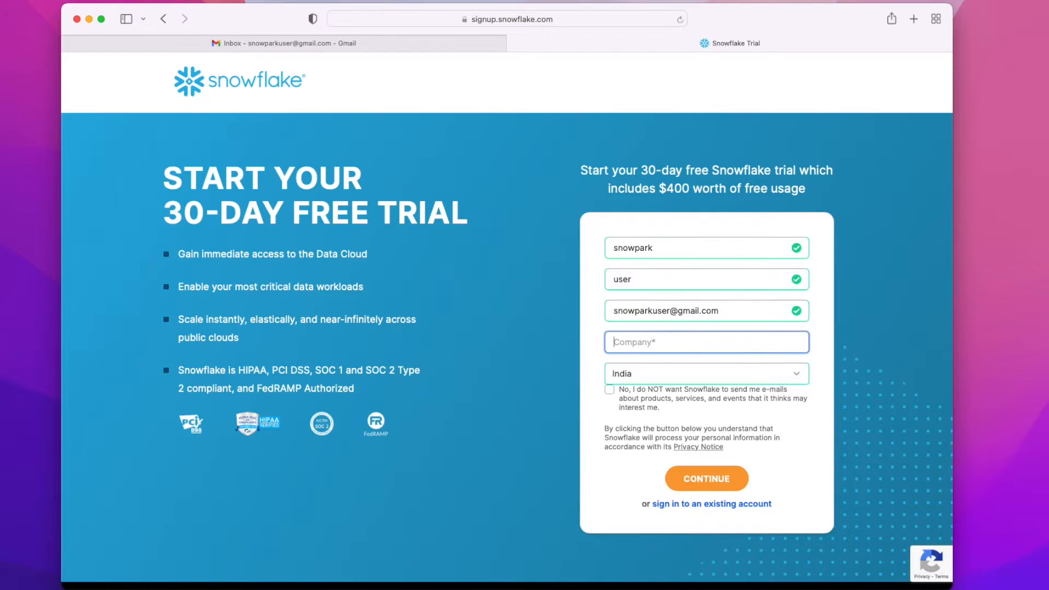
pyautogui.write('SN')
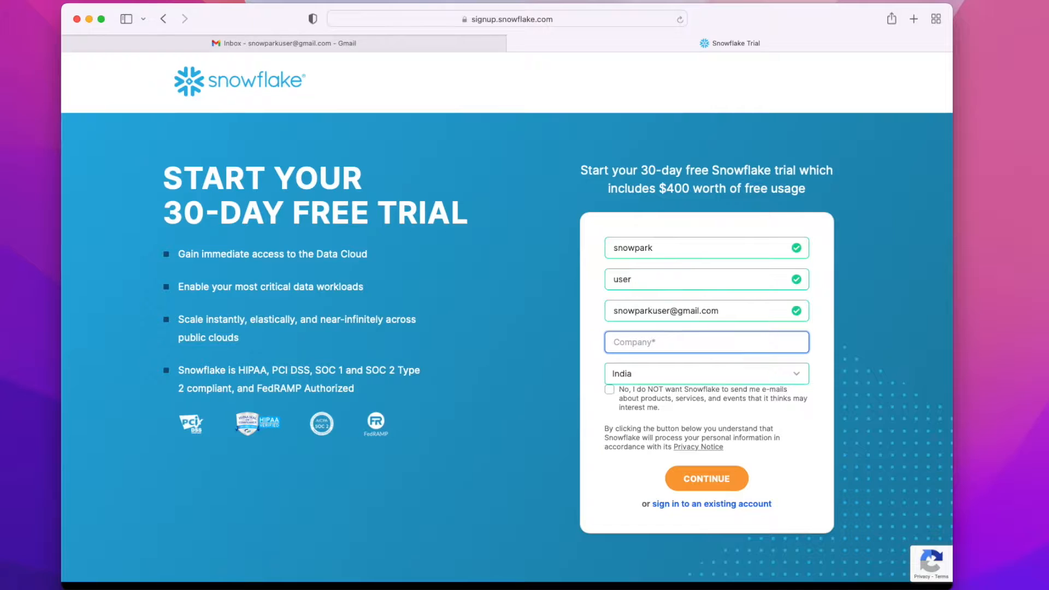
pyautogui.write('None')
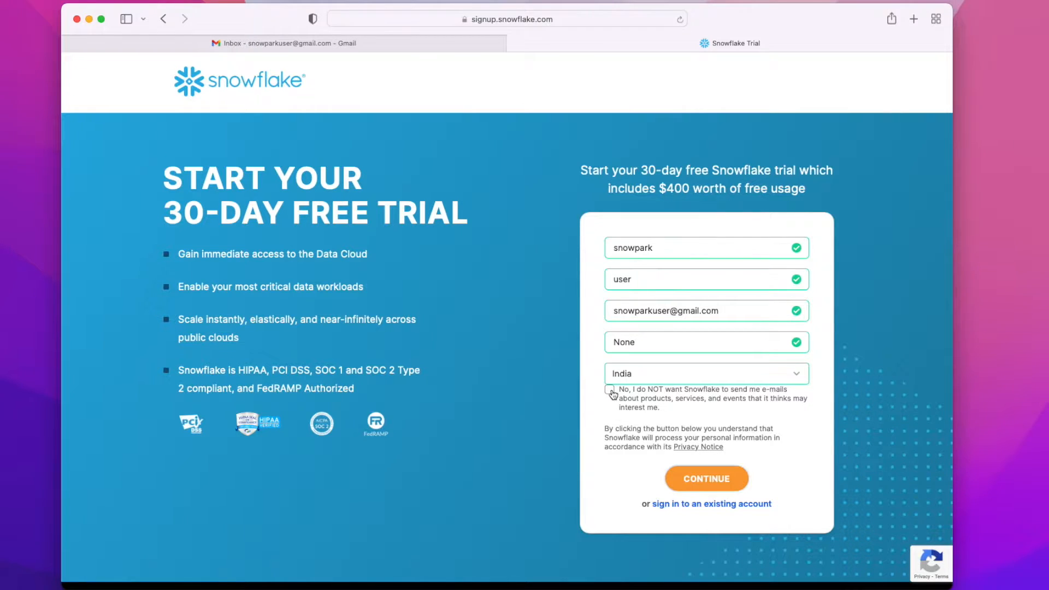
# - Continue to the edition step, choose Standard and accept the self-service terms
pyautogui.click(706, 479)
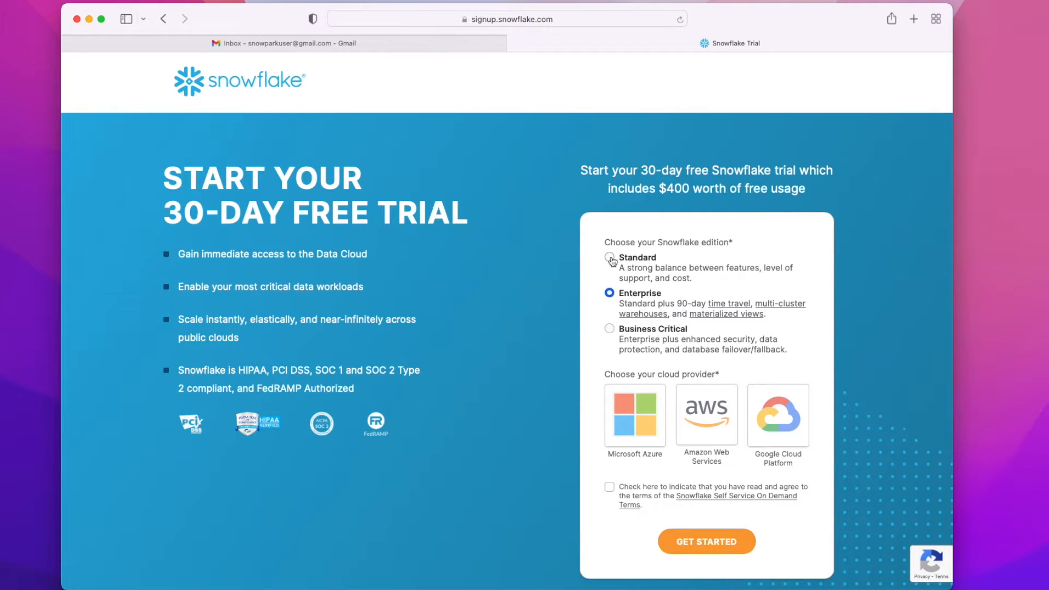
pyautogui.click(610, 258)
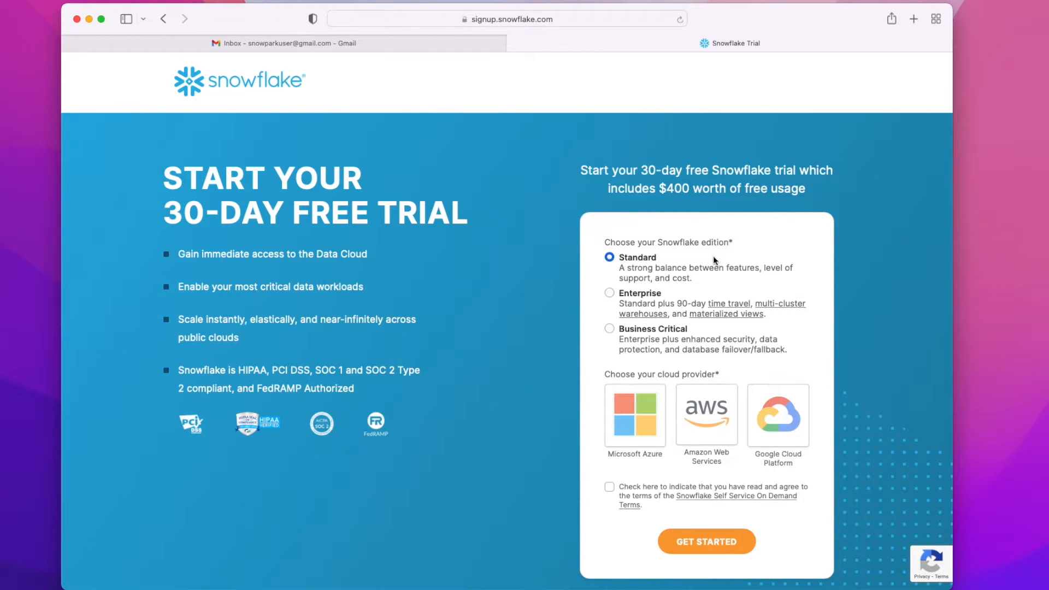
pyautogui.scroll(-3)
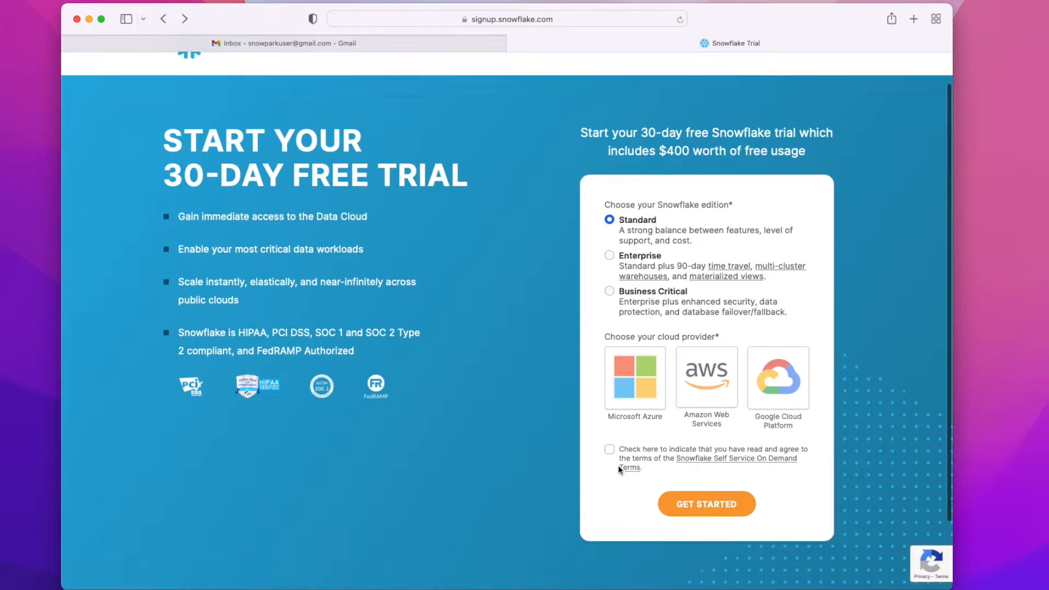
pyautogui.click(608, 449)
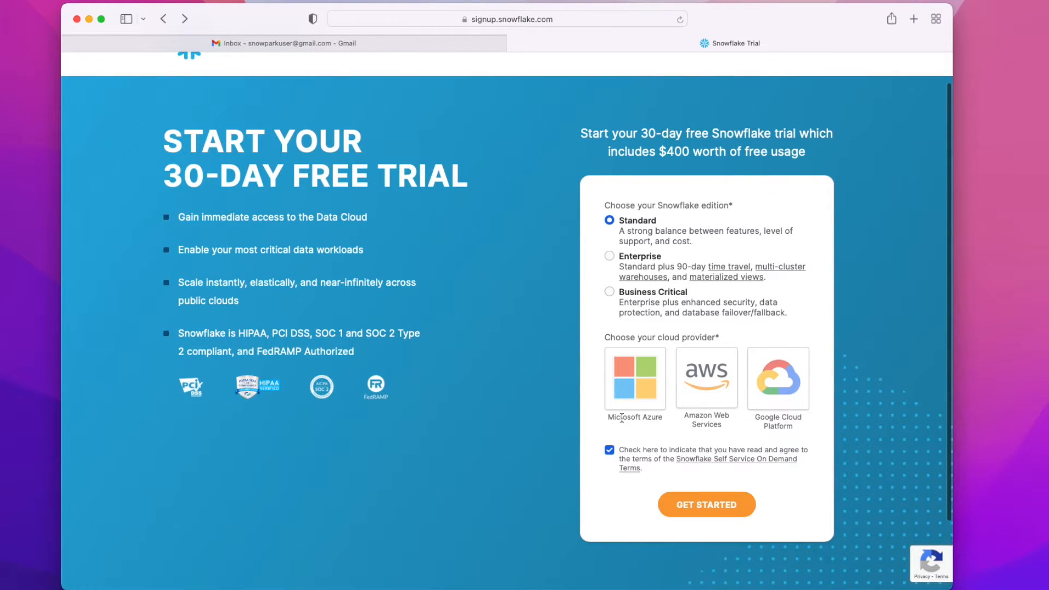
# - Host on Amazon Web Services in Asia Pacific (Singapore) and submit with Get Started
pyautogui.click(706, 379)
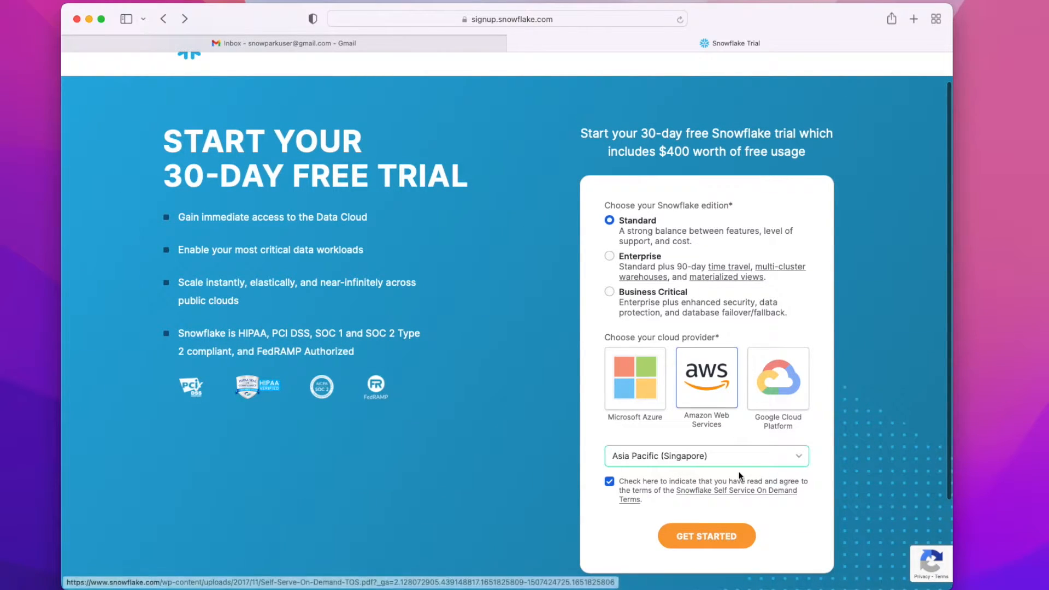
pyautogui.click(705, 456)
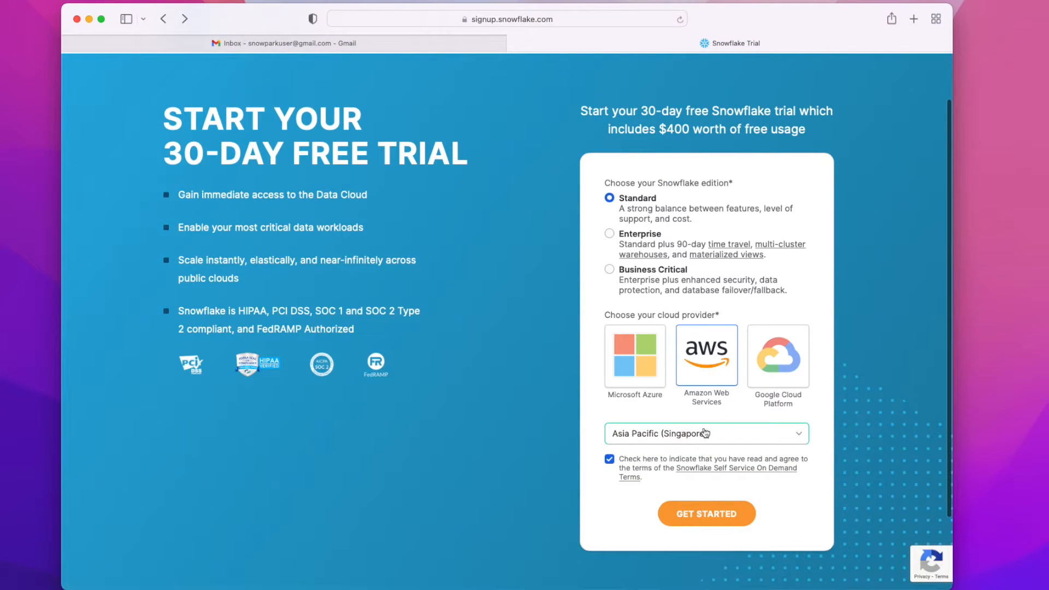
pyautogui.click(706, 514)
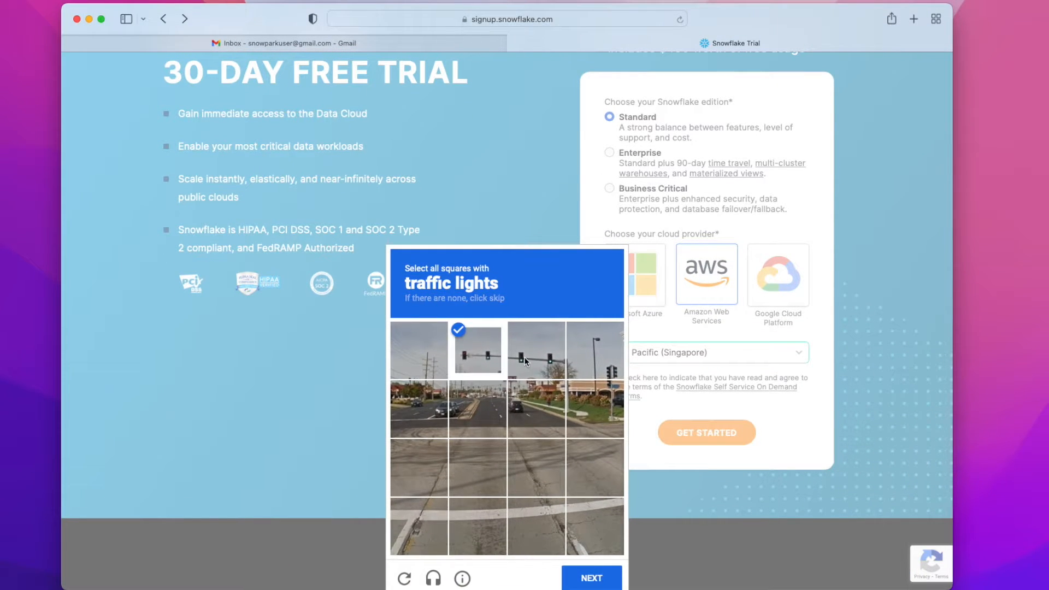
# - Pass the captcha by selecting the traffic-light square, then the three bicycle squares, and verify
pyautogui.click(594, 408)
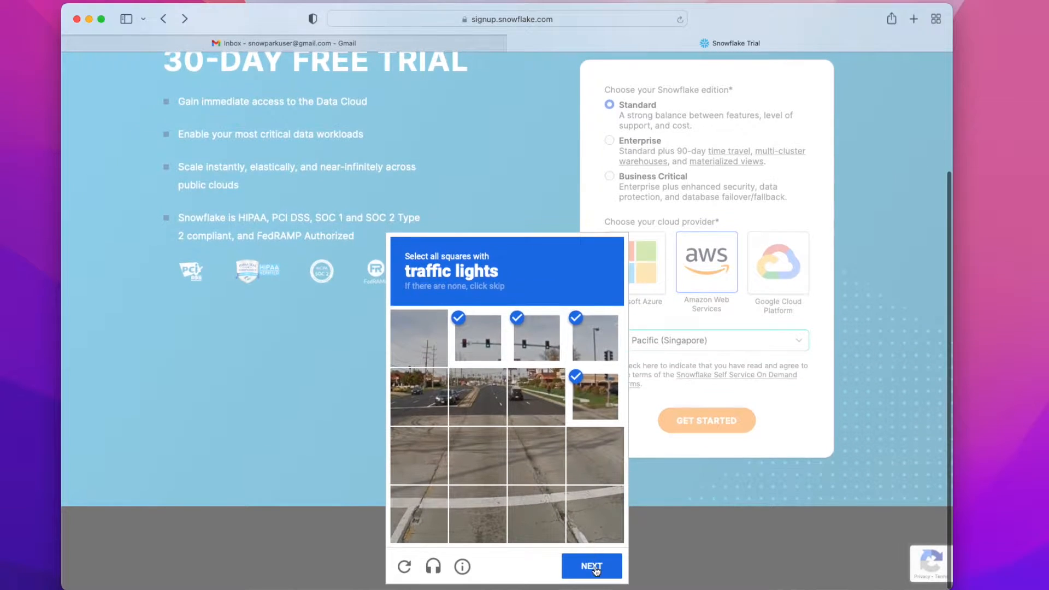
pyautogui.click(592, 565)
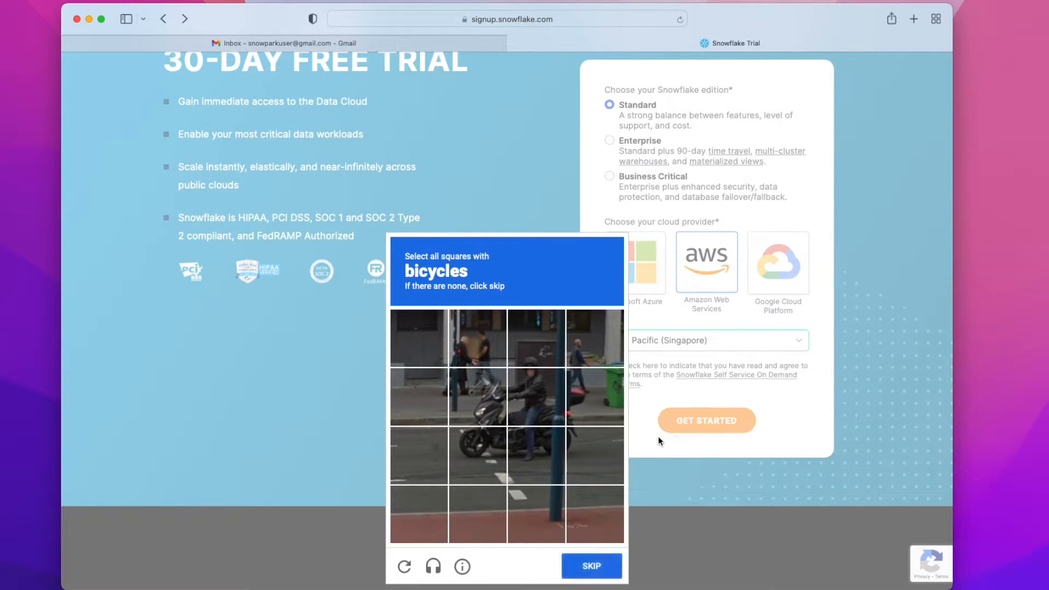
pyautogui.click(477, 396)
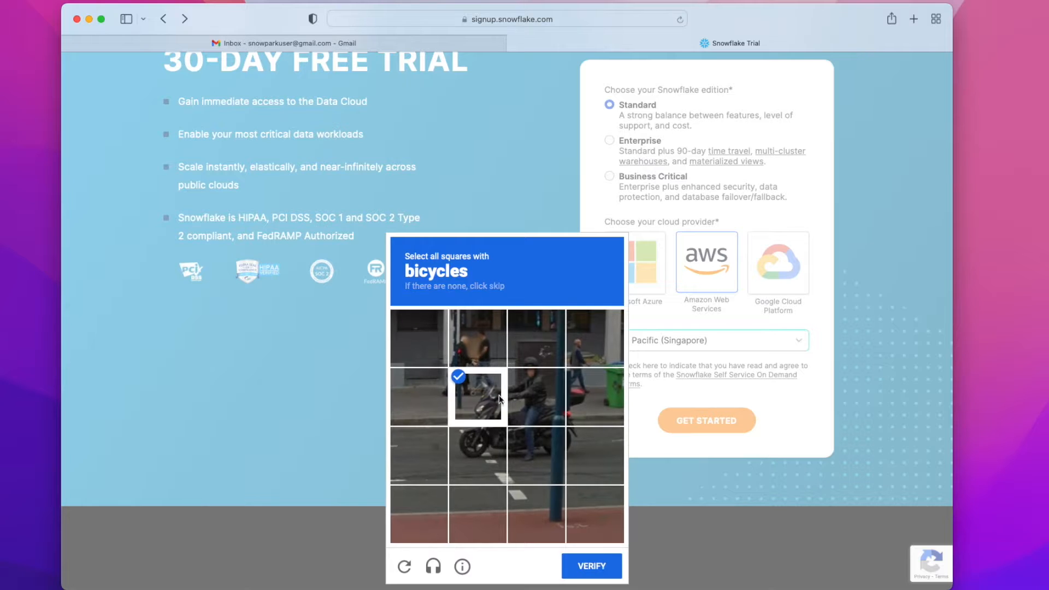
pyautogui.click(535, 395)
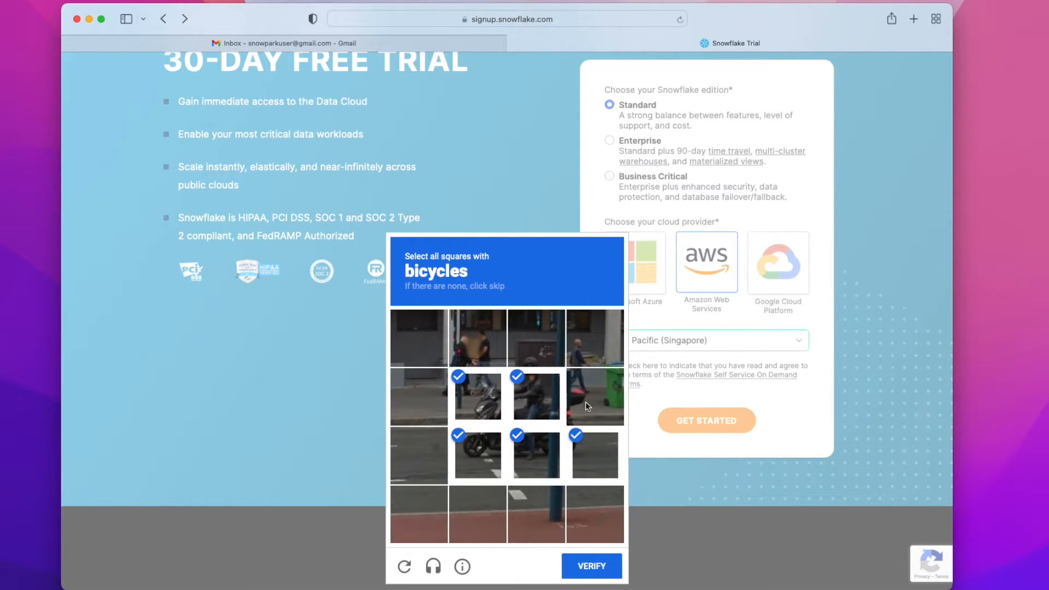
pyautogui.click(593, 396)
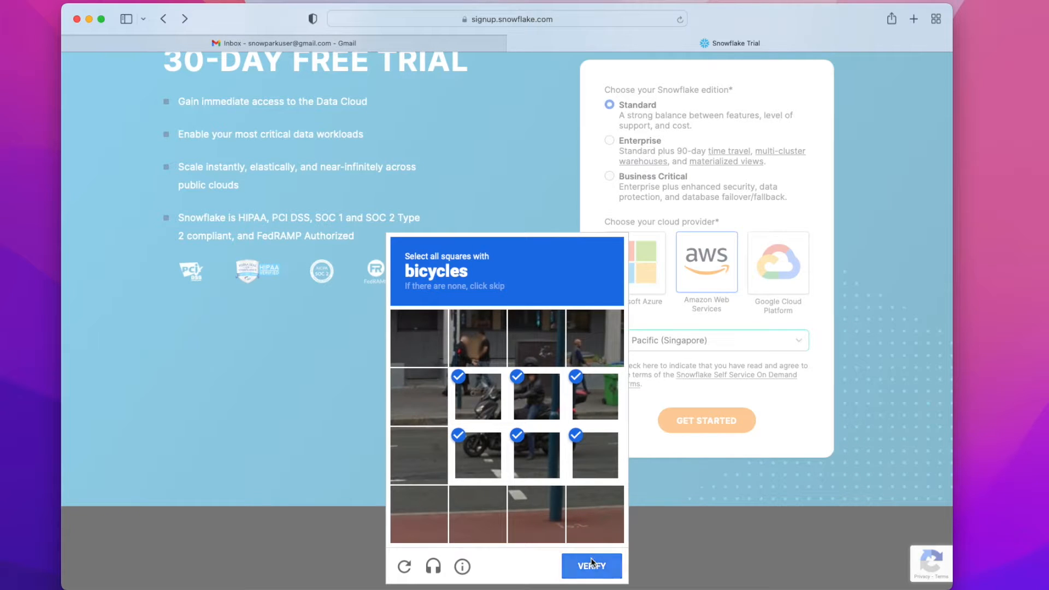
pyautogui.click(591, 566)
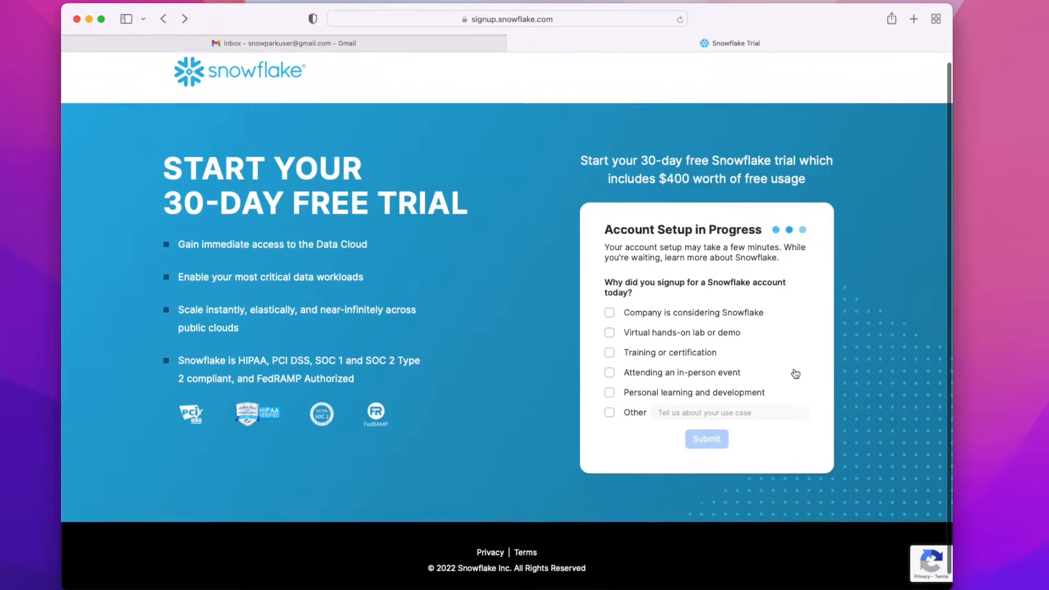
# - Give Training or certification as the sign-up reason and confirm the survey
pyautogui.scroll(-3)
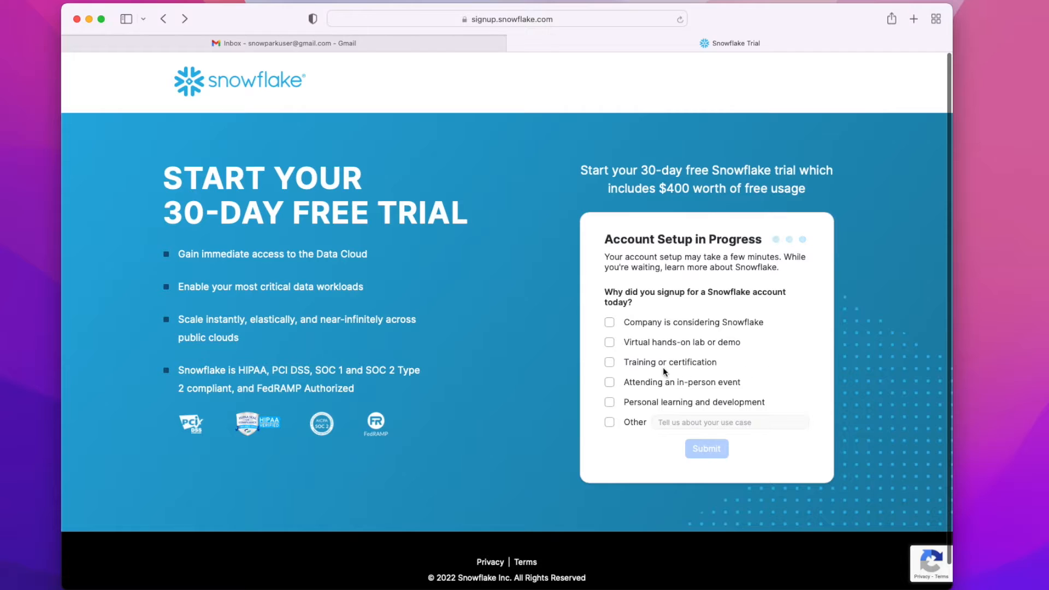
pyautogui.click(609, 362)
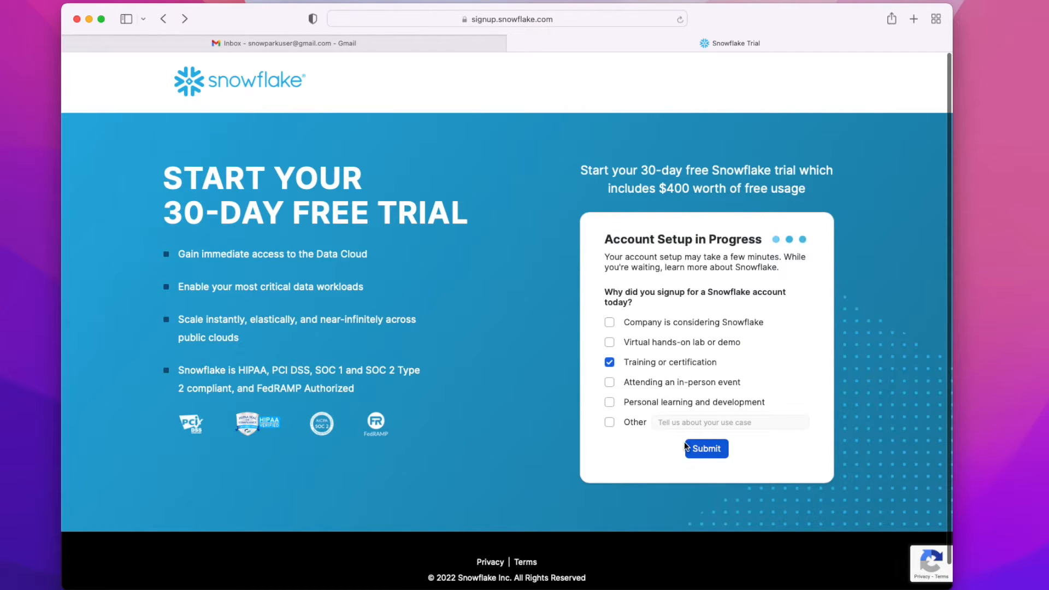
pyautogui.click(707, 448)
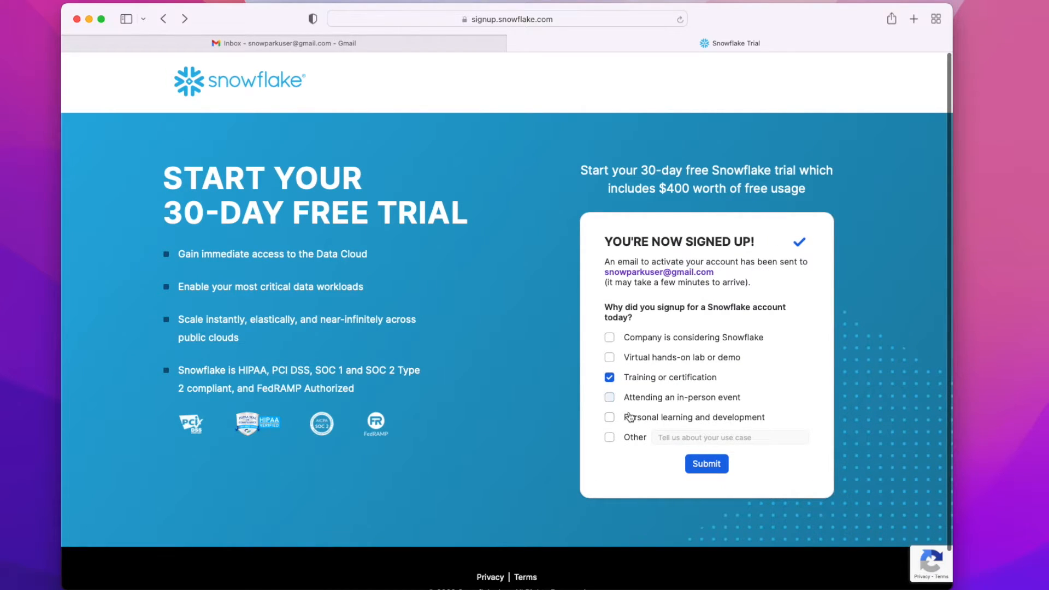
pyautogui.click(706, 464)
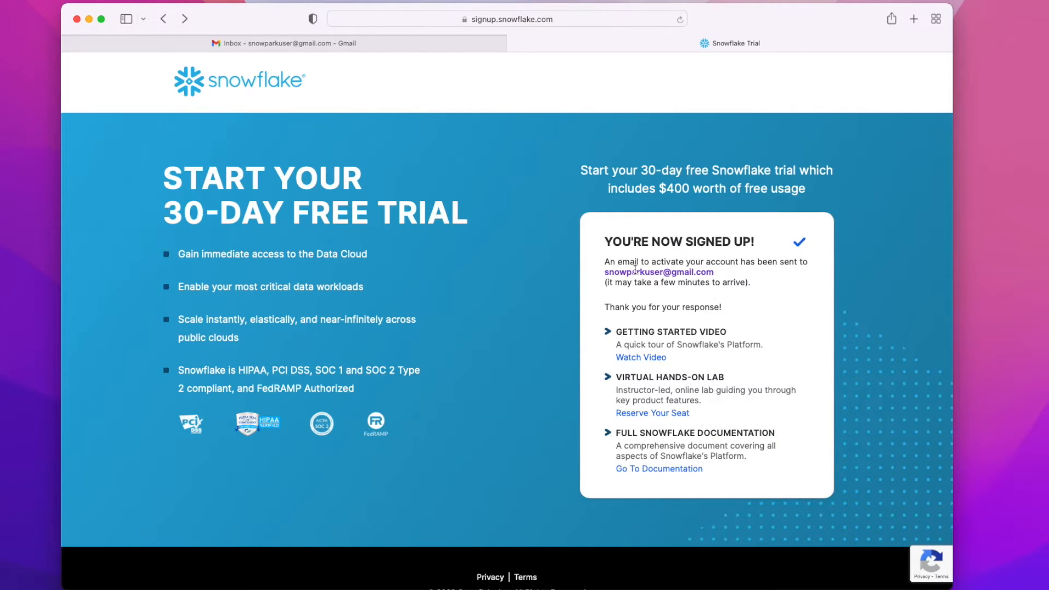
# - Switch to the Gmail inbox and bring up the Activate Your Snowflake Account email
pyautogui.doubleClick(658, 272)
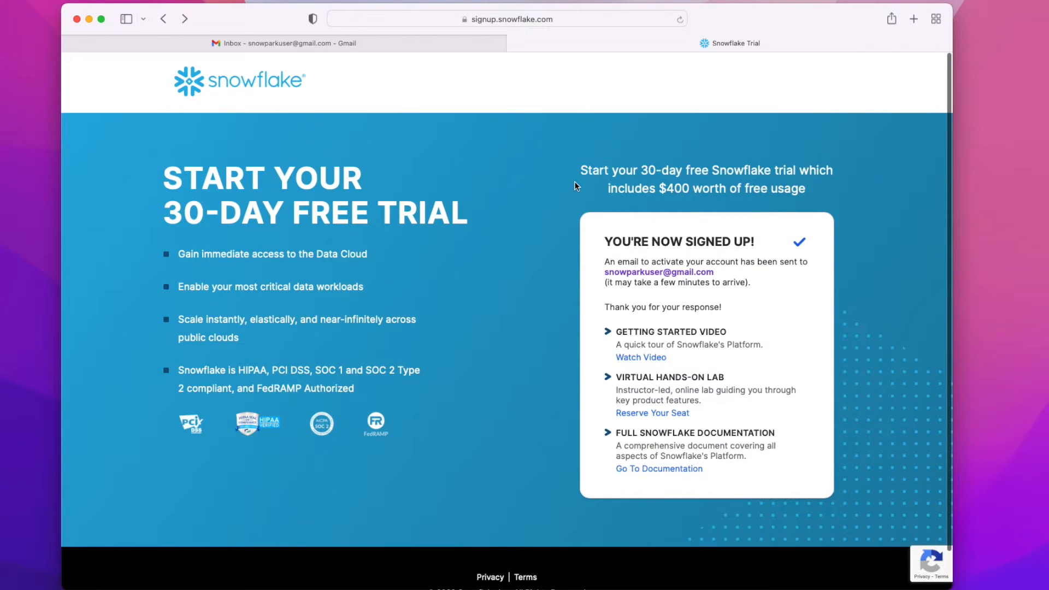
pyautogui.moveTo(580, 171); pyautogui.dragTo(806, 188)
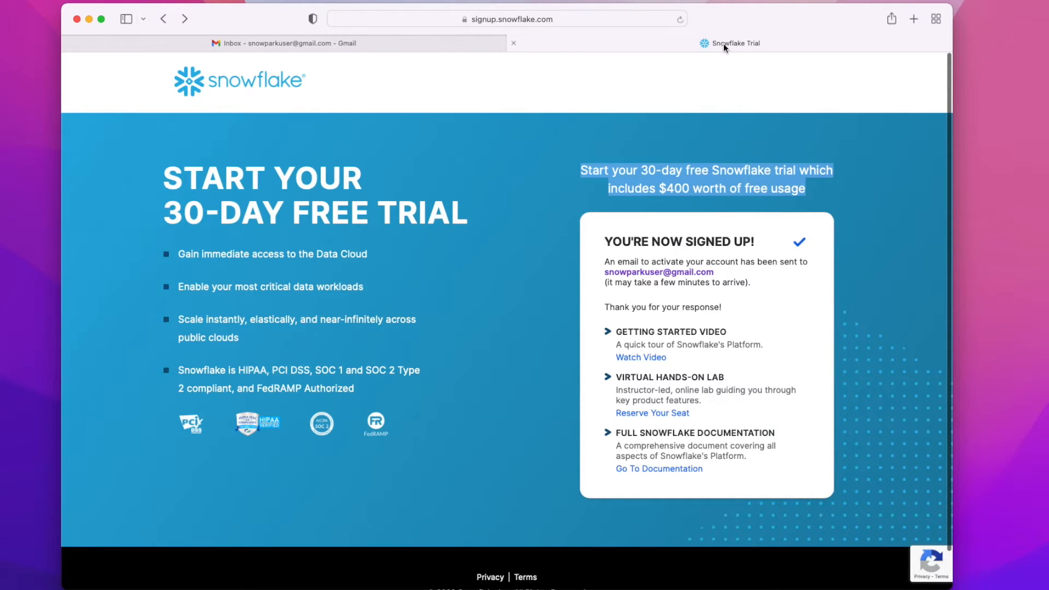
pyautogui.click(288, 43)
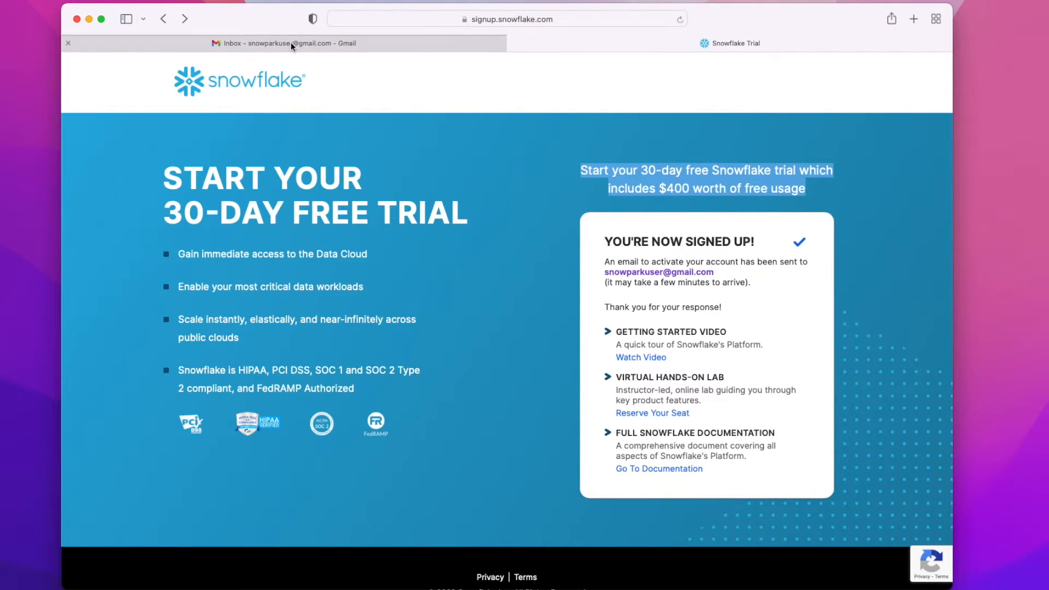
pyautogui.click(287, 42)
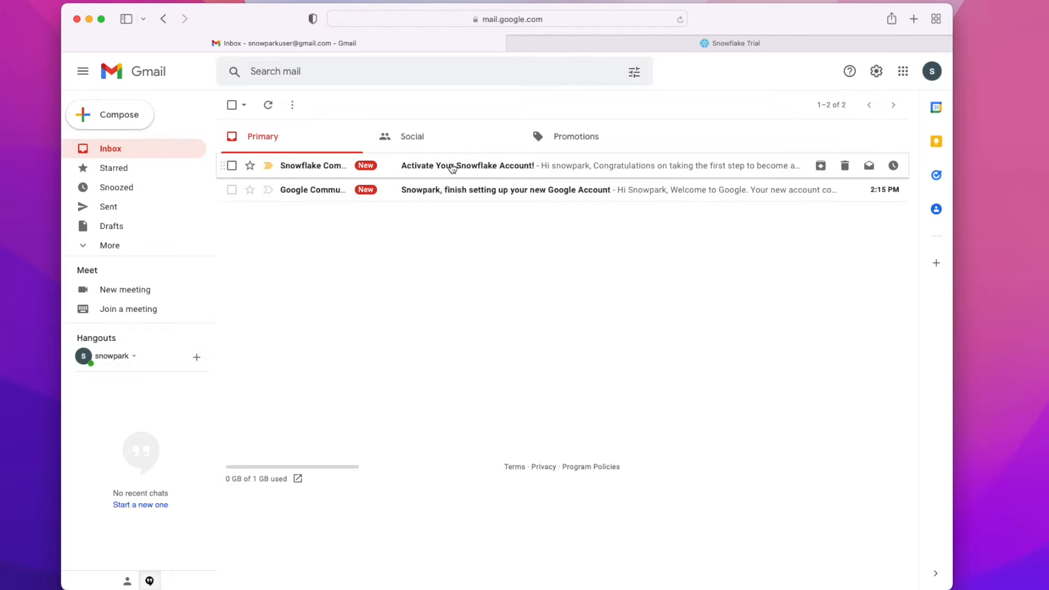
pyautogui.click(467, 165)
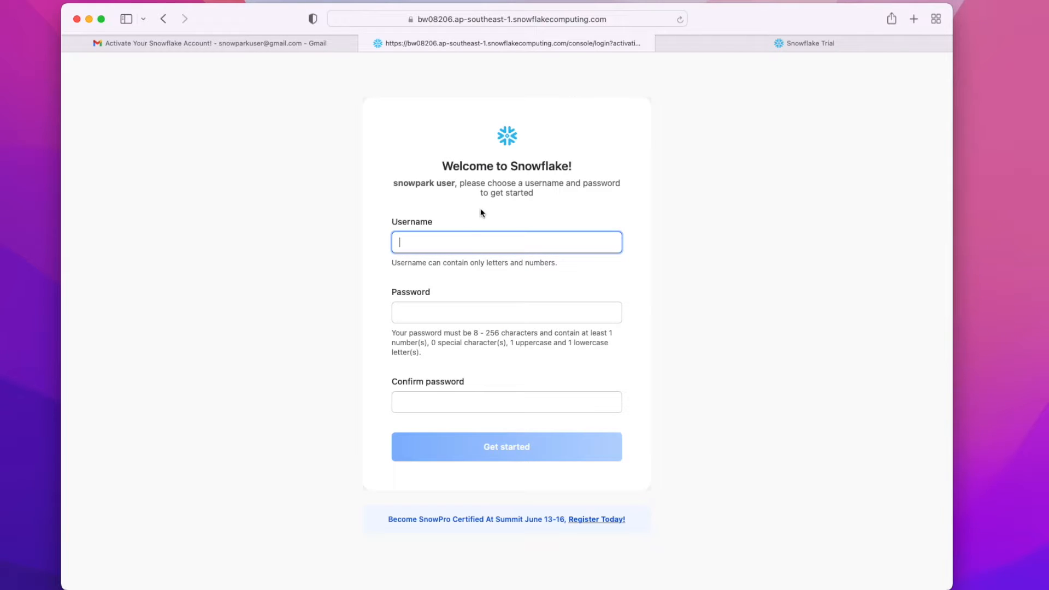
pyautogui.moveTo(454, 240)
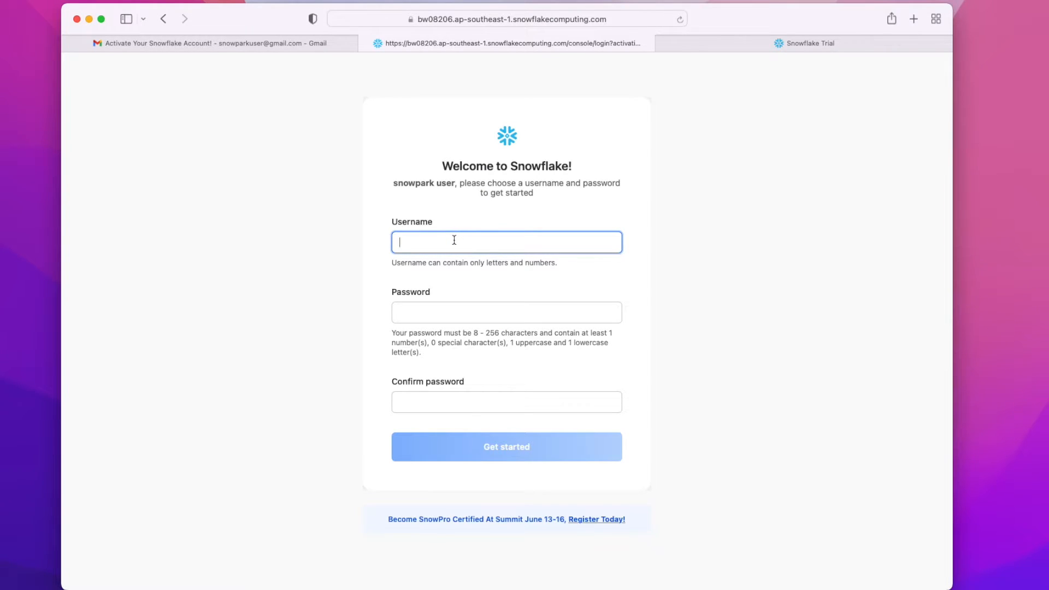
# - Set username 'snowparkuser' with a matching rule-compliant password and submit with Get started
pyautogui.write('snowparkuser')
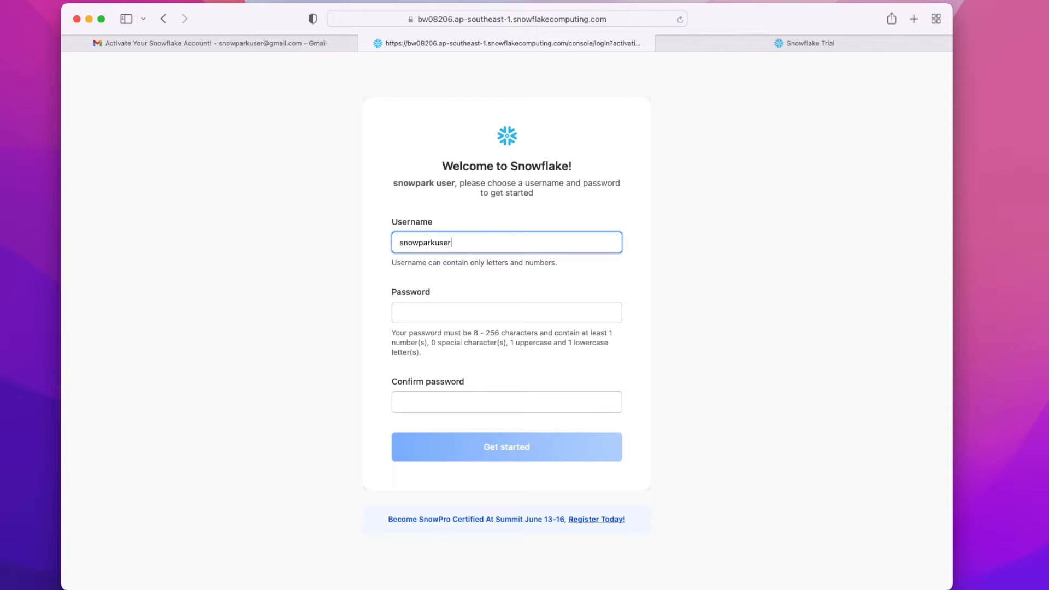
pyautogui.click(506, 312)
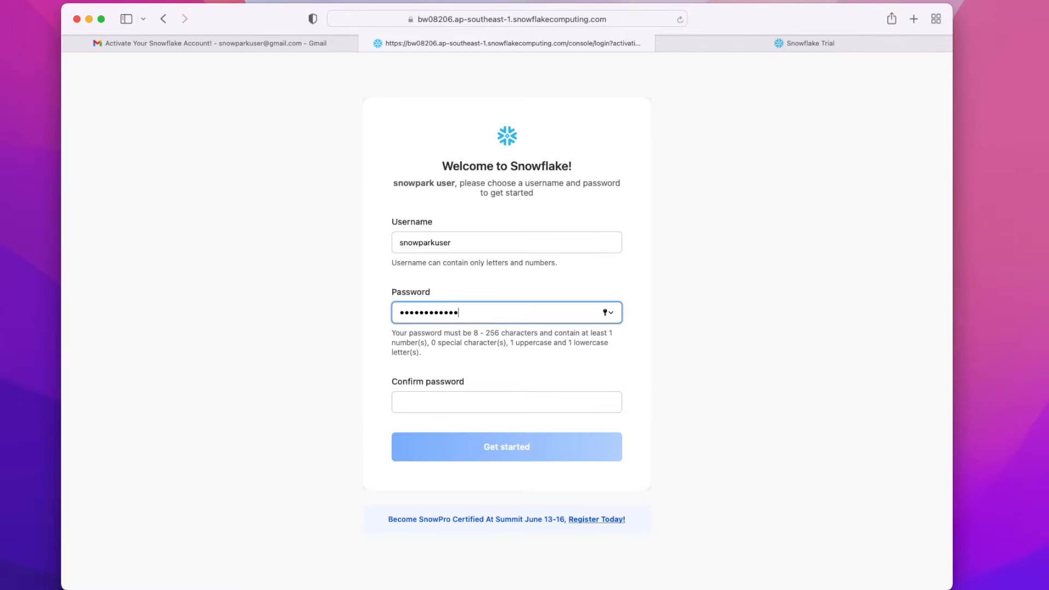
pyautogui.click(506, 401)
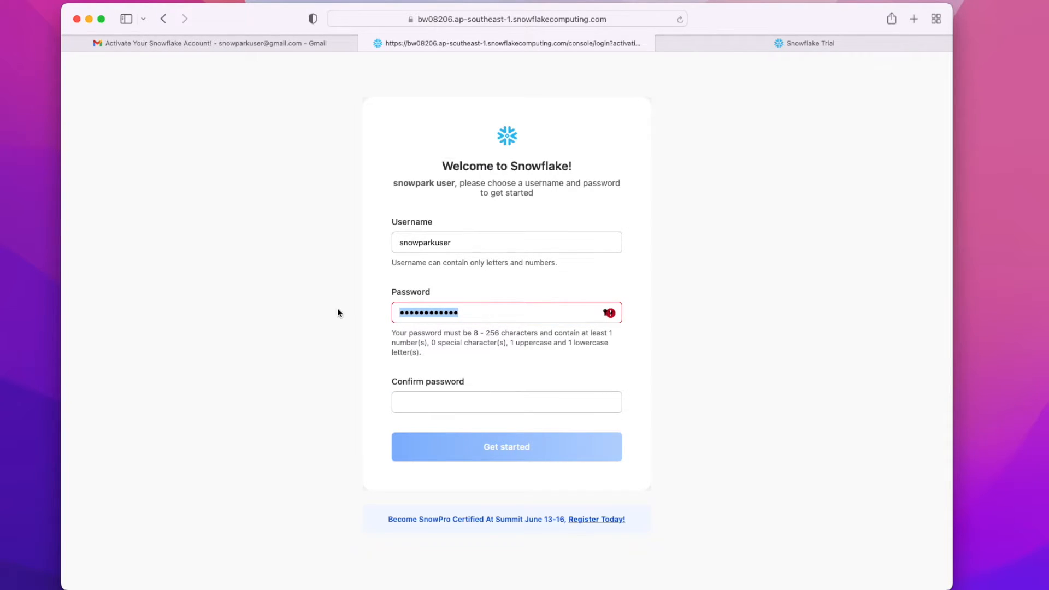
pyautogui.press('Backspace')
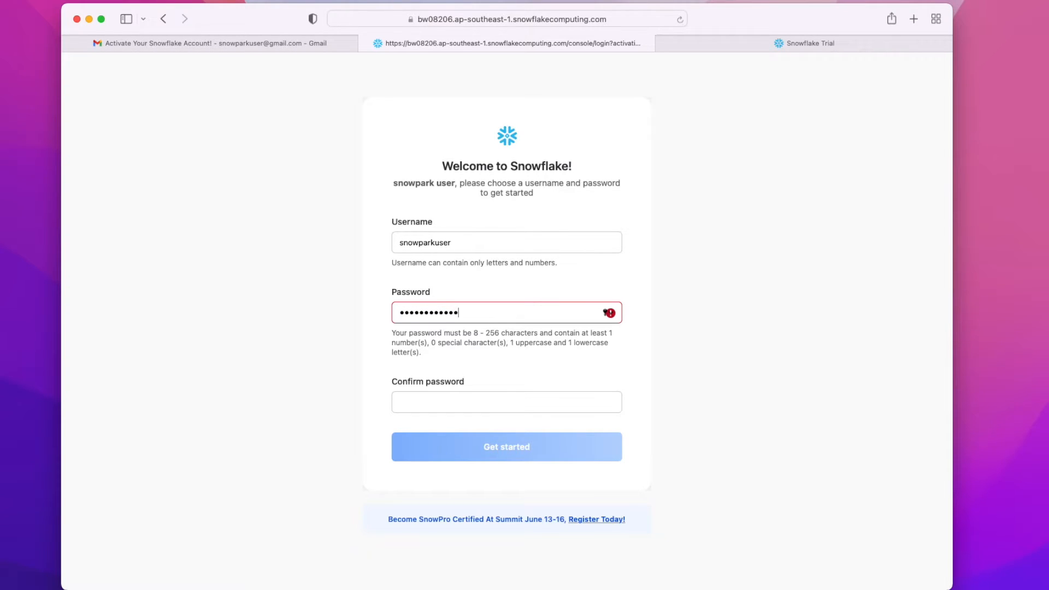
pyautogui.click(506, 401)
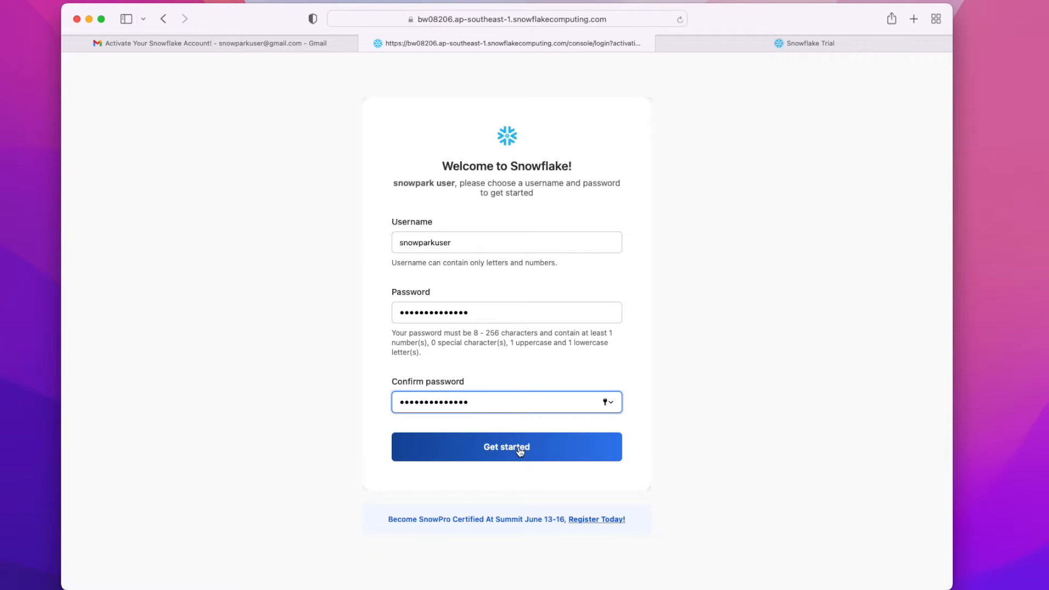
pyautogui.click(506, 447)
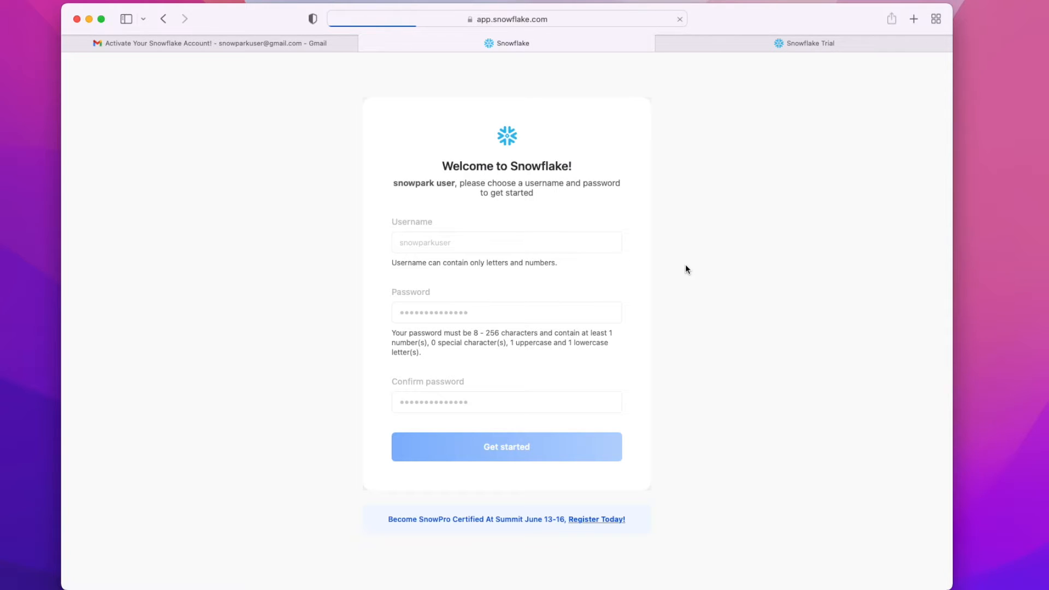
# - Sign in with the saved autofilled credentials, authorizing the Safari autofill dialog
pyautogui.click(506, 447)
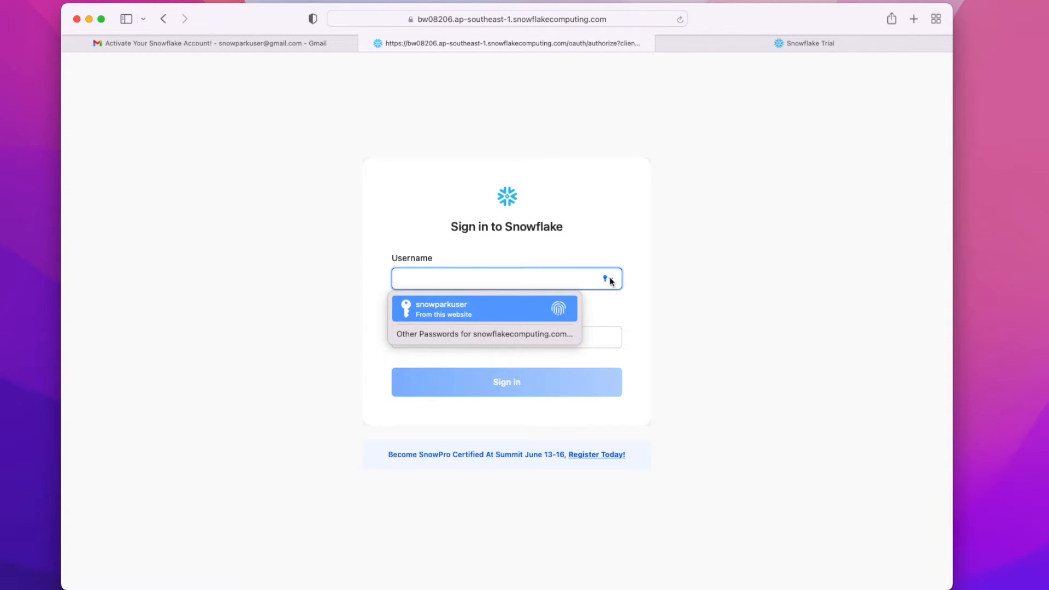
pyautogui.click(469, 308)
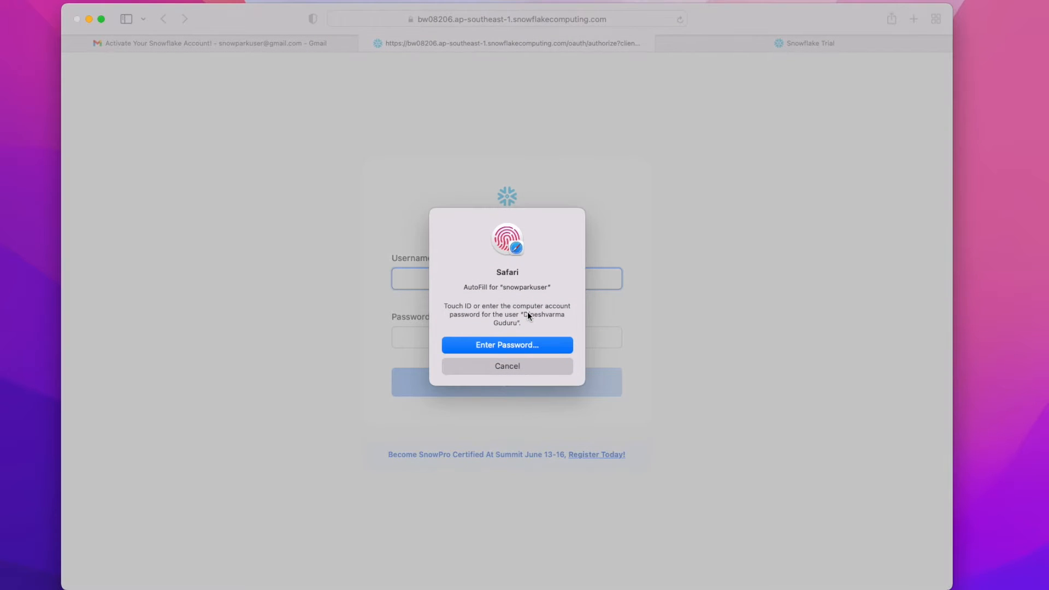
pyautogui.click(506, 344)
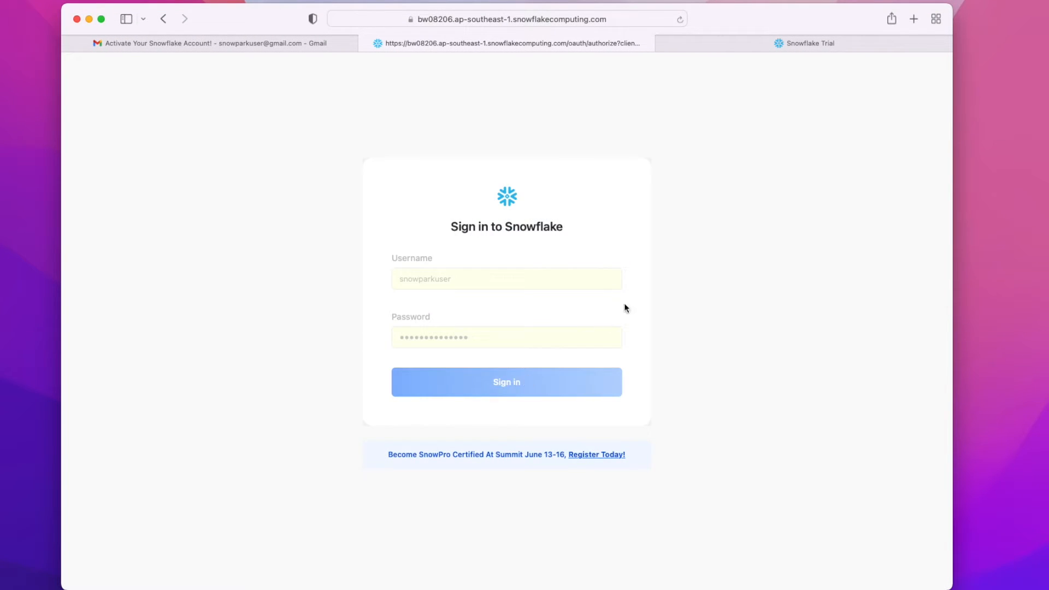
pyautogui.click(506, 383)
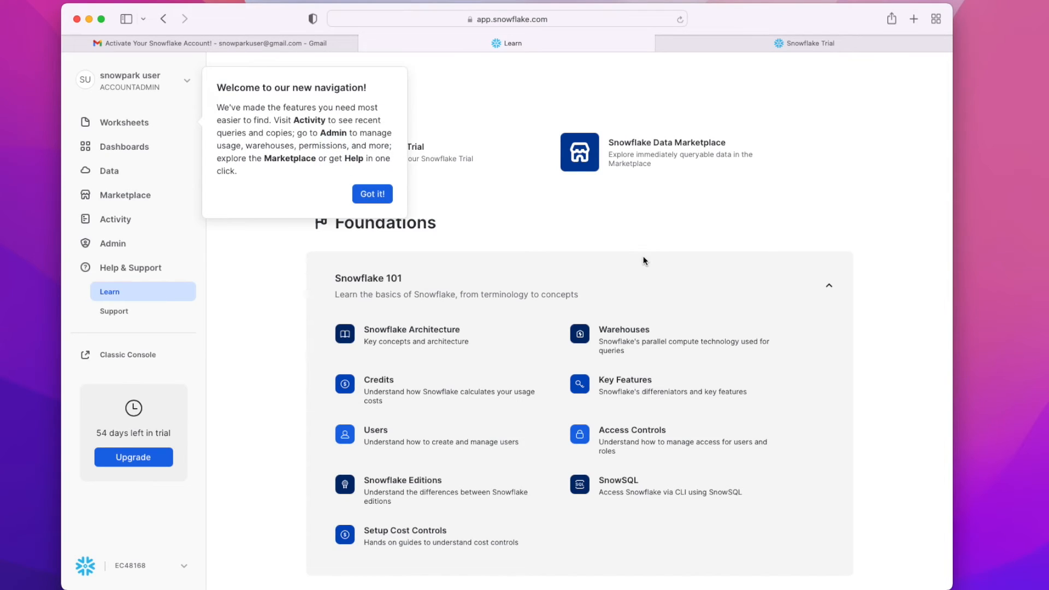
pyautogui.moveTo(375, 183)
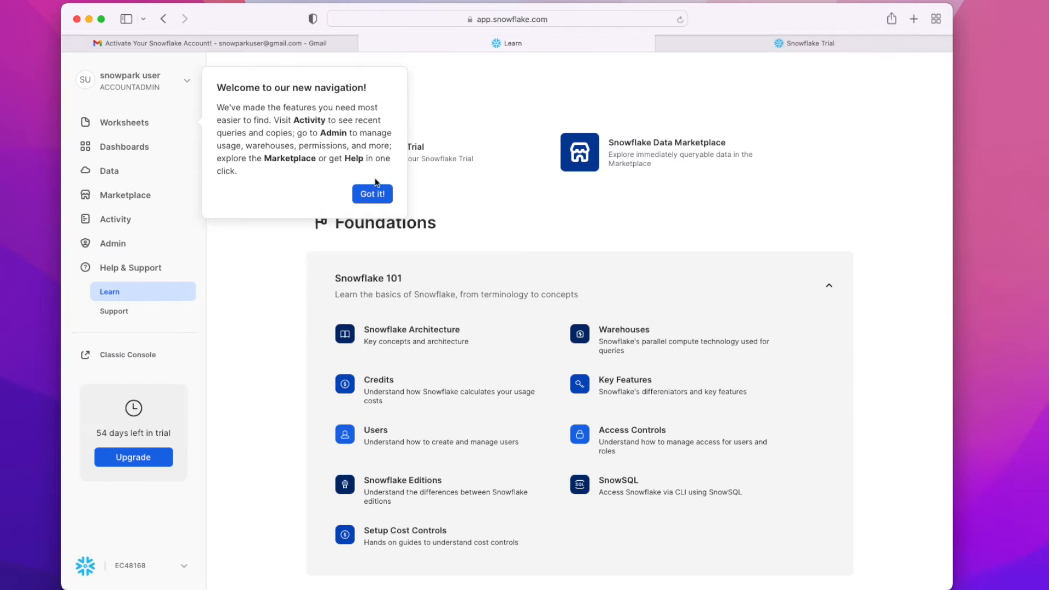
# - Dismiss the new-navigation tip and close the account menu to reach Worksheets
pyautogui.click(372, 195)
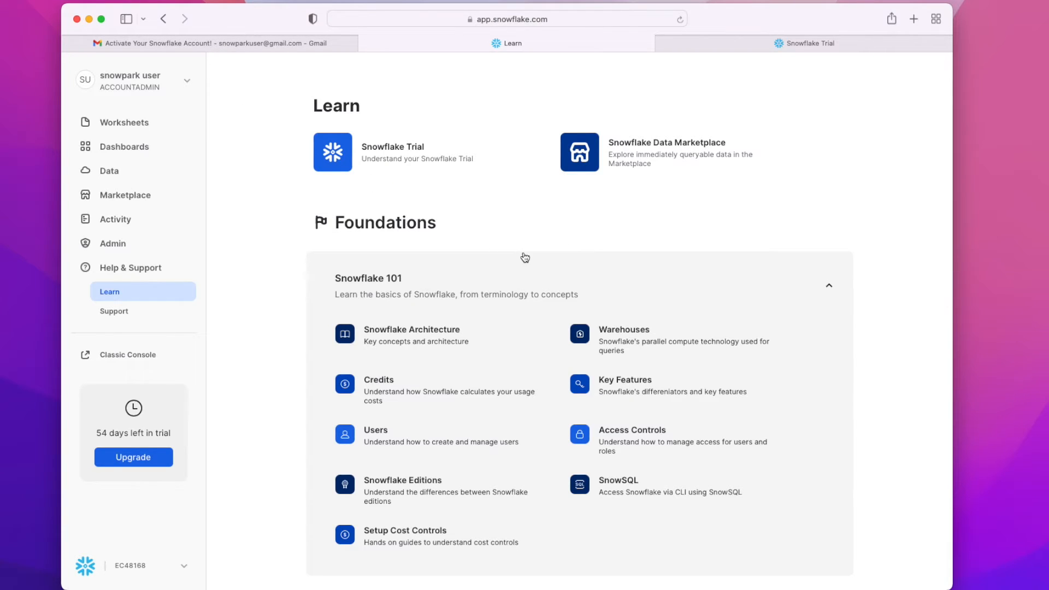
pyautogui.moveTo(385, 409)
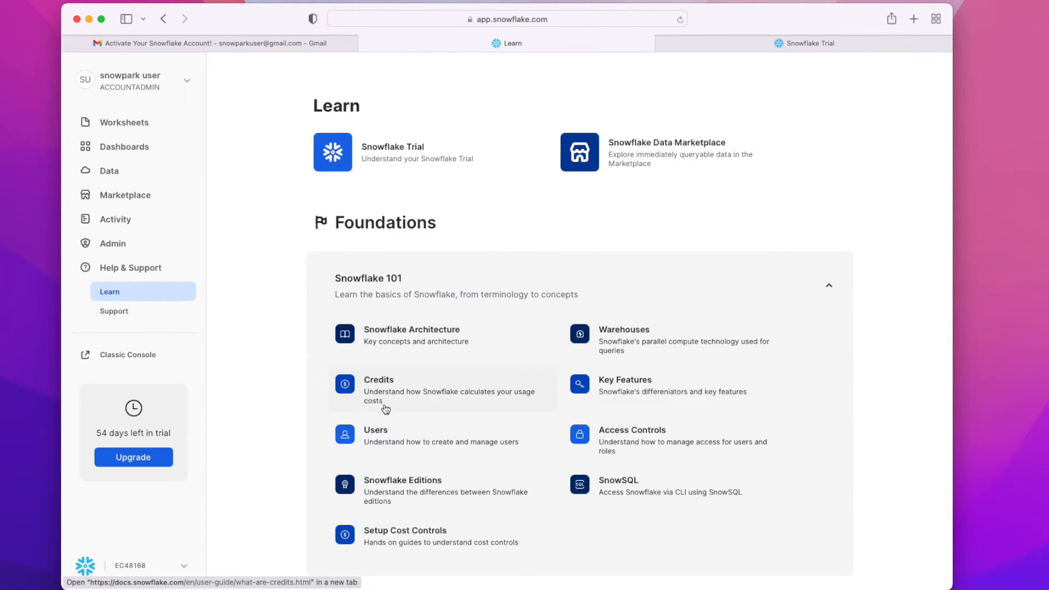
pyautogui.moveTo(607, 422)
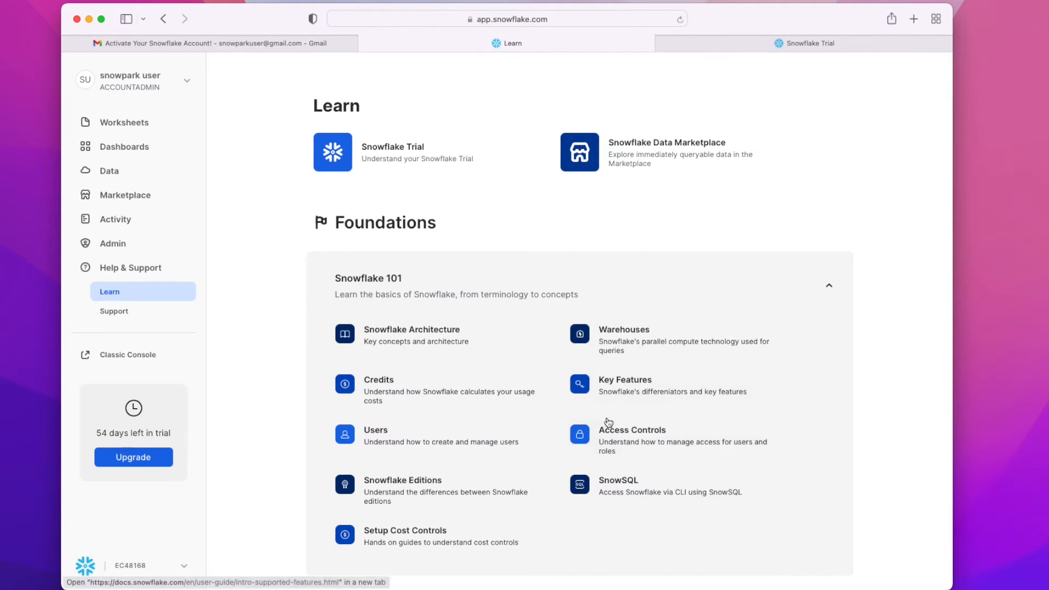
pyautogui.moveTo(240, 242)
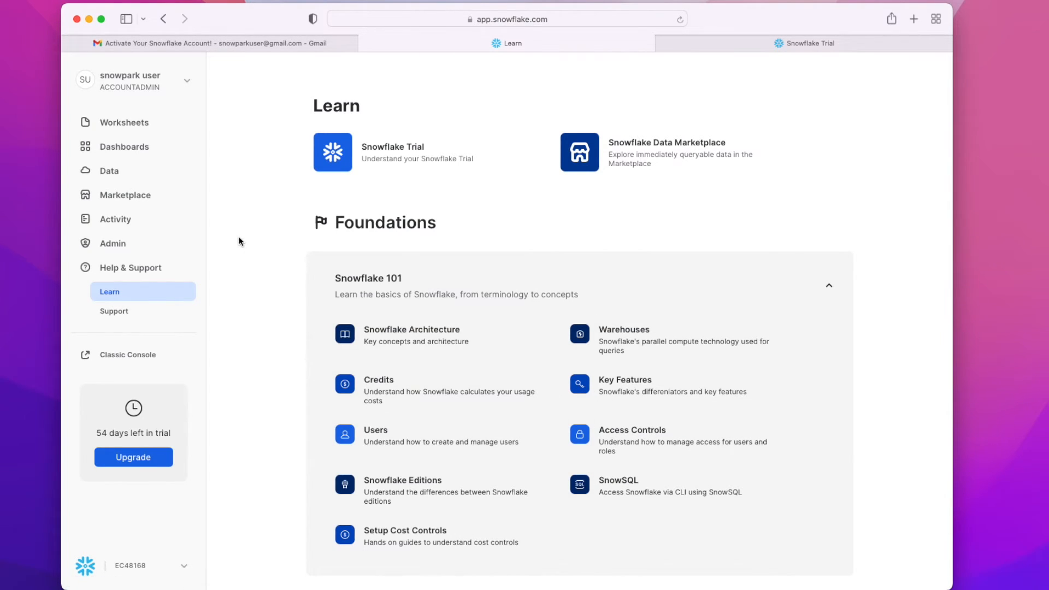
pyautogui.moveTo(124, 122)
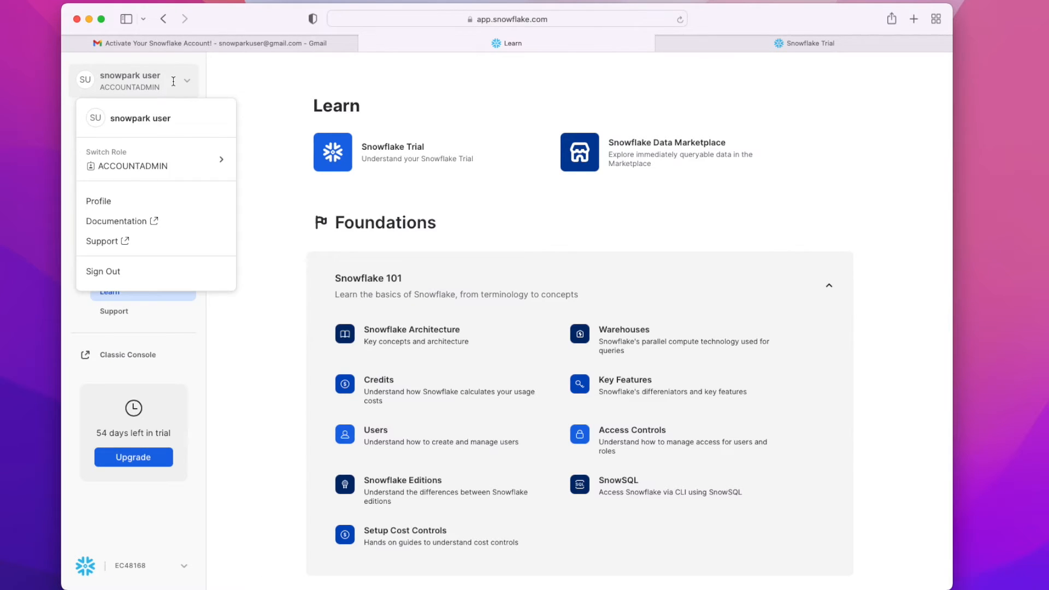
pyautogui.click(156, 159)
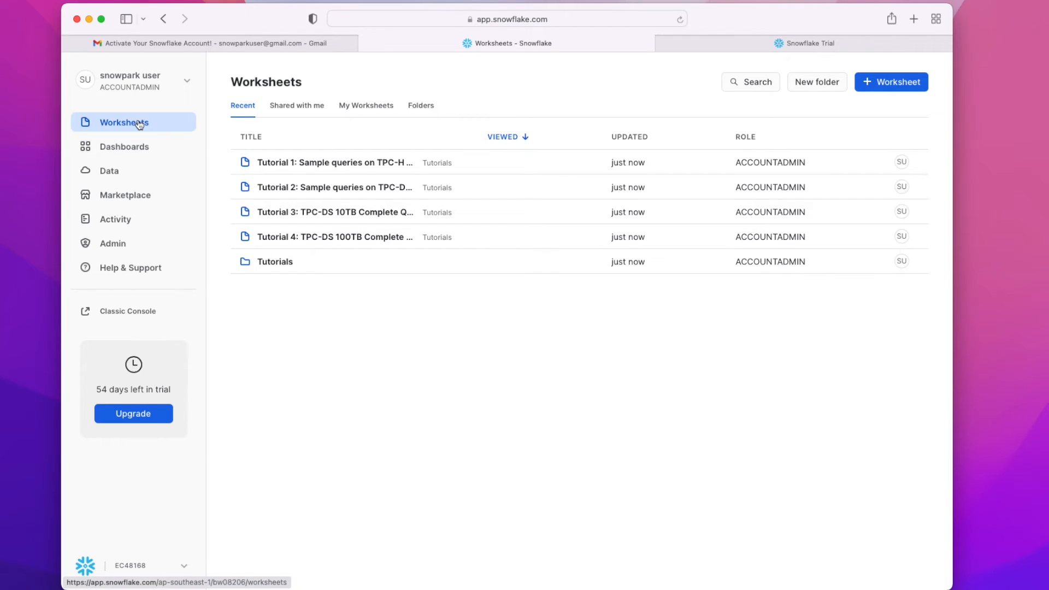
pyautogui.click(123, 147)
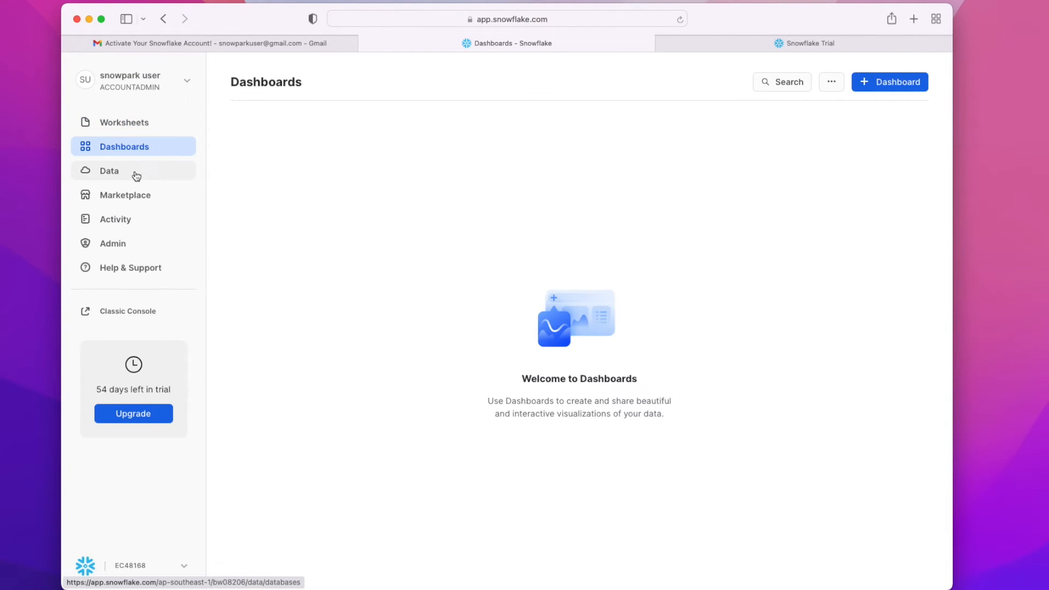
pyautogui.click(110, 171)
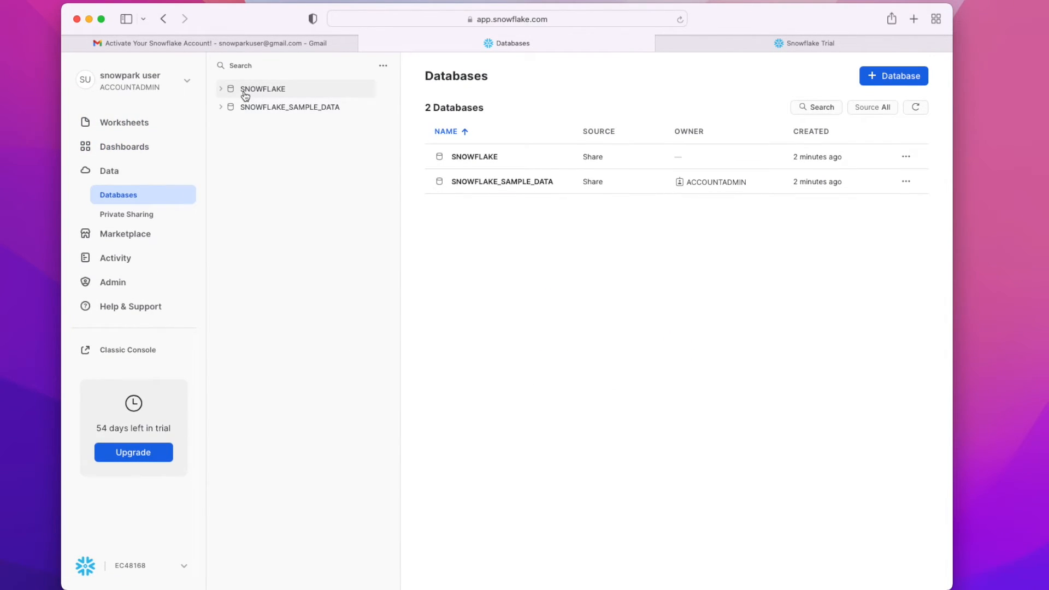
pyautogui.click(221, 89)
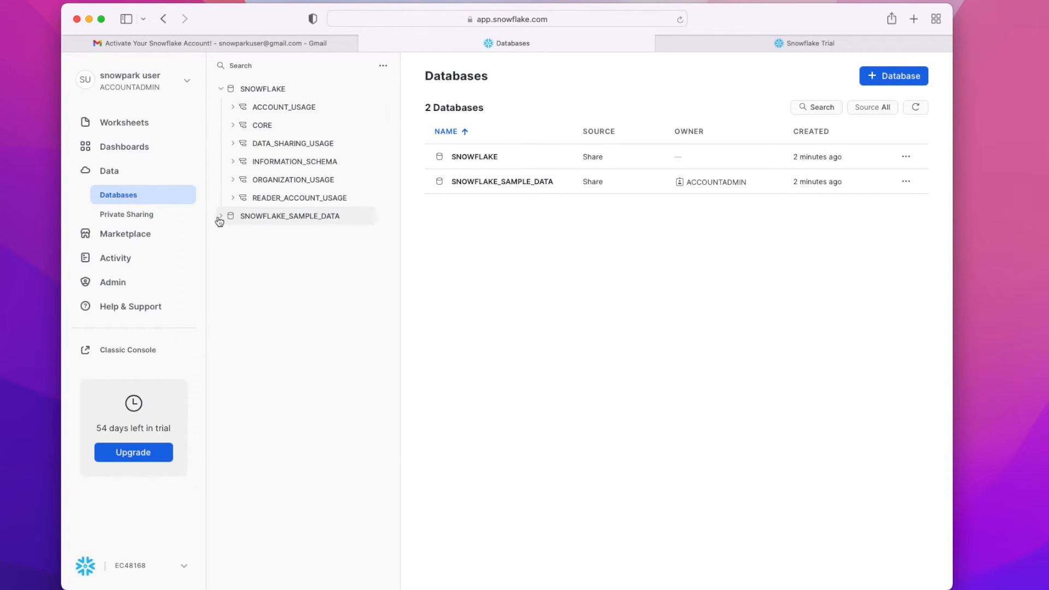
pyautogui.click(220, 215)
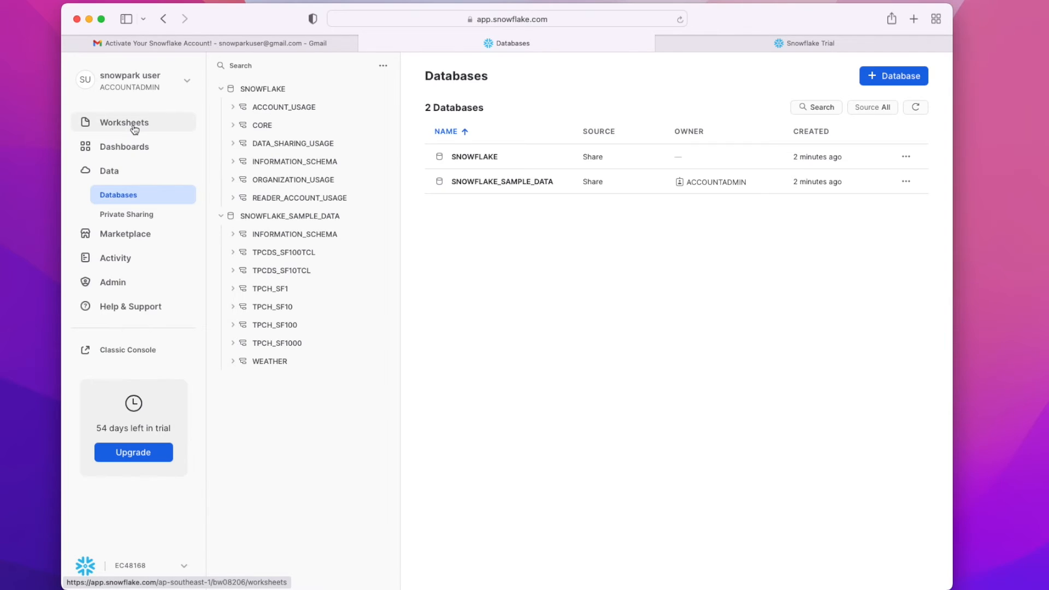
pyautogui.click(124, 121)
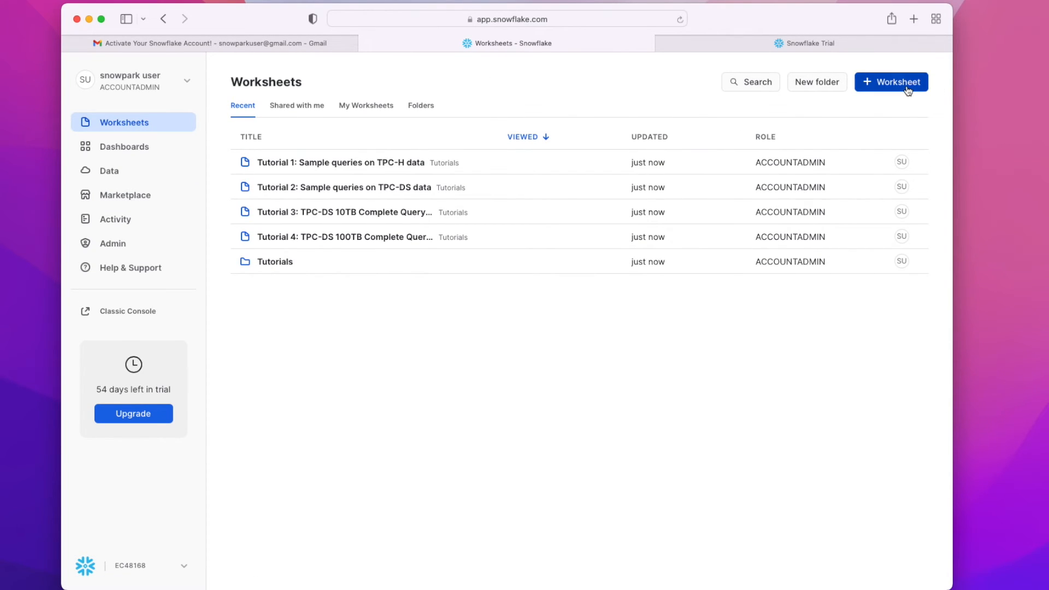
# - Create a blank worksheet, then bring up the Admin usage overview showing 0.0 credits
pyautogui.click(892, 82)
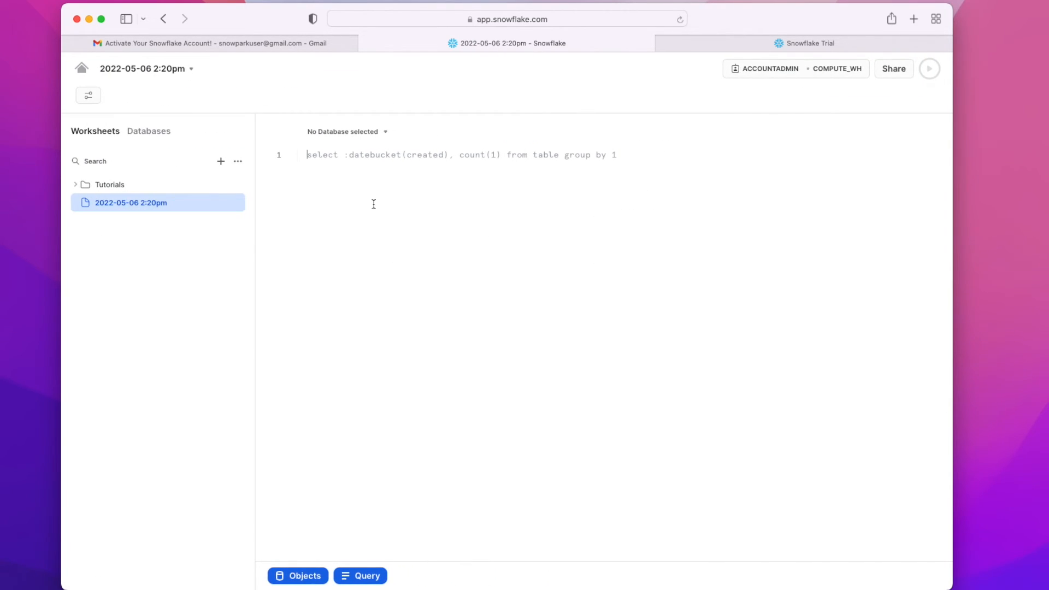
pyautogui.moveTo(411, 216)
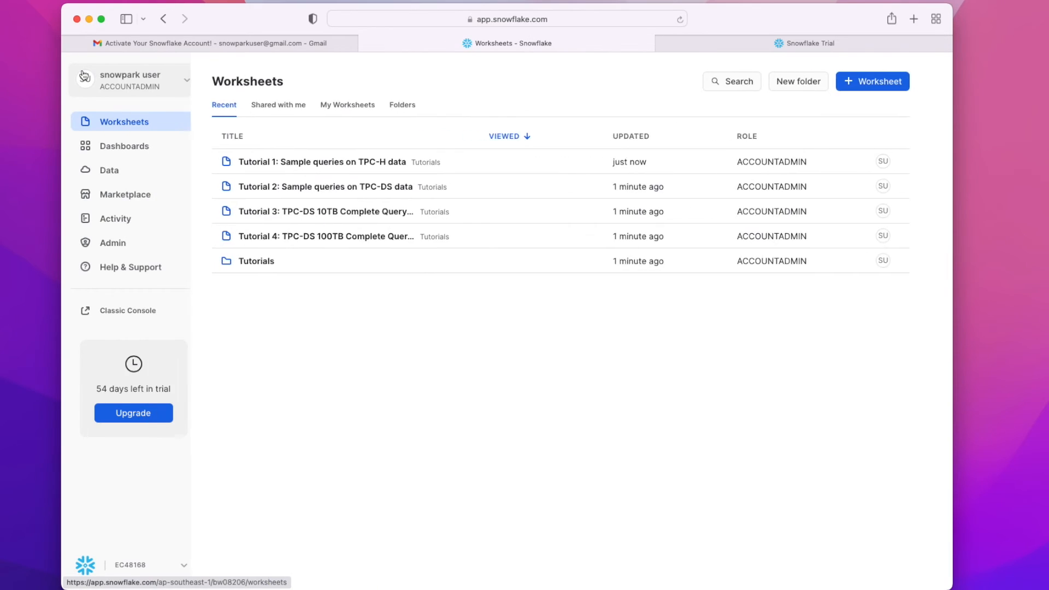
pyautogui.click(891, 82)
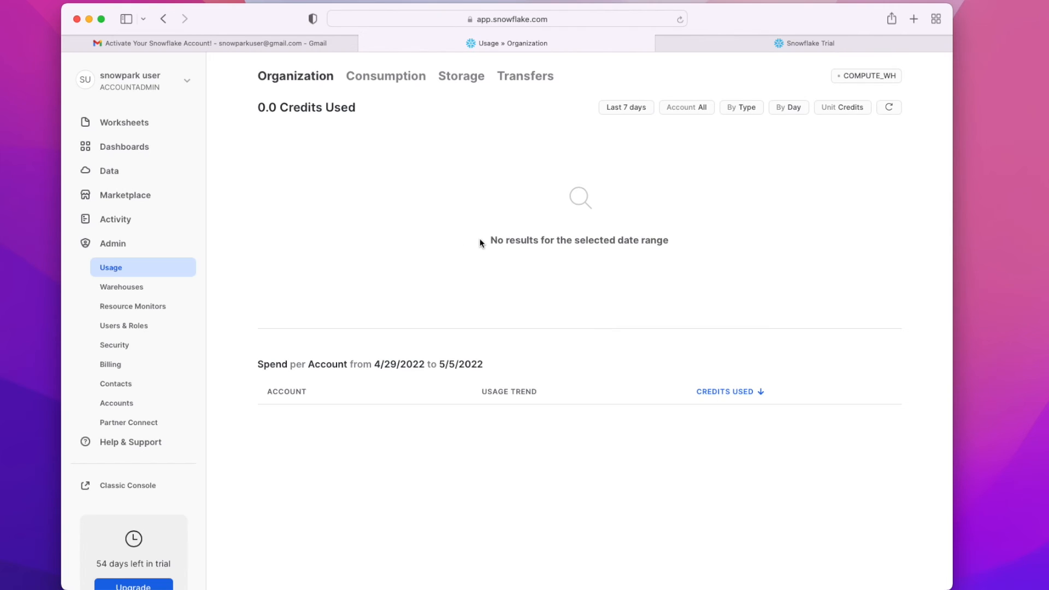
# - List the warehouses showing suspended COMPUTE_WH, then bring up the account menu
pyautogui.click(121, 286)
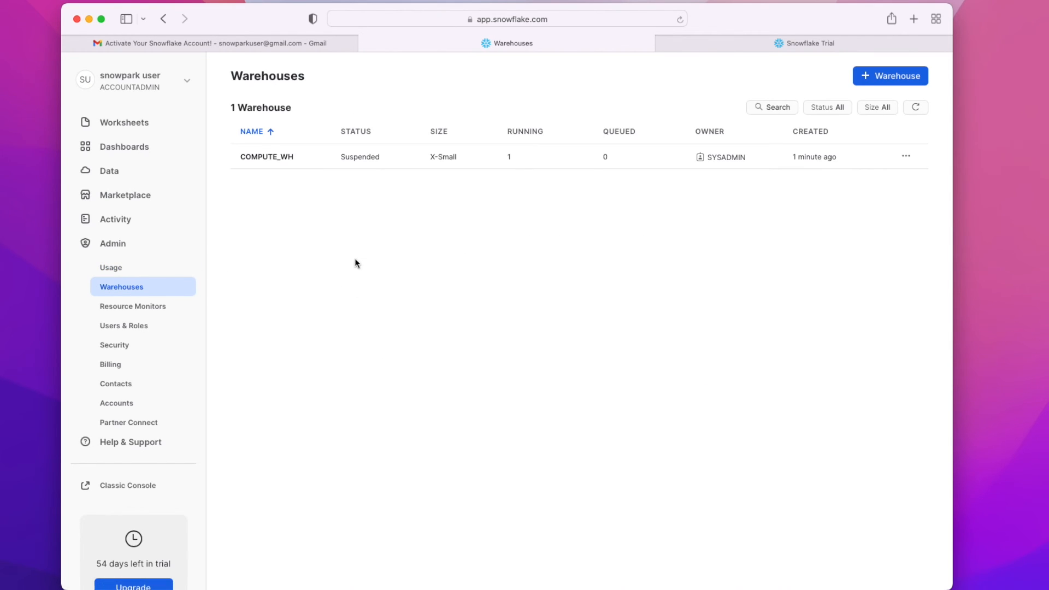
pyautogui.moveTo(764, 145)
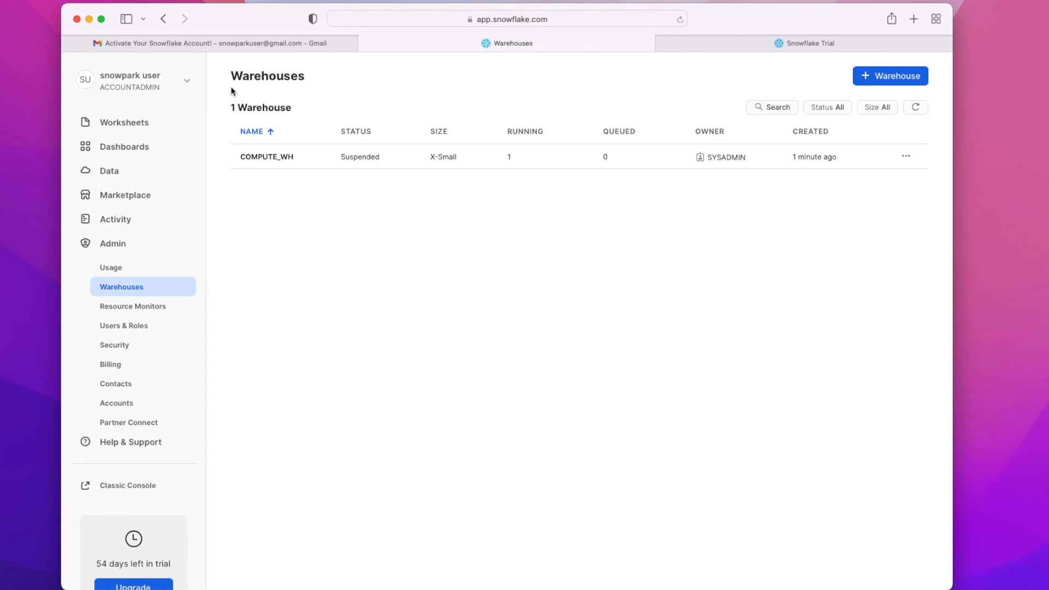
pyautogui.click(133, 80)
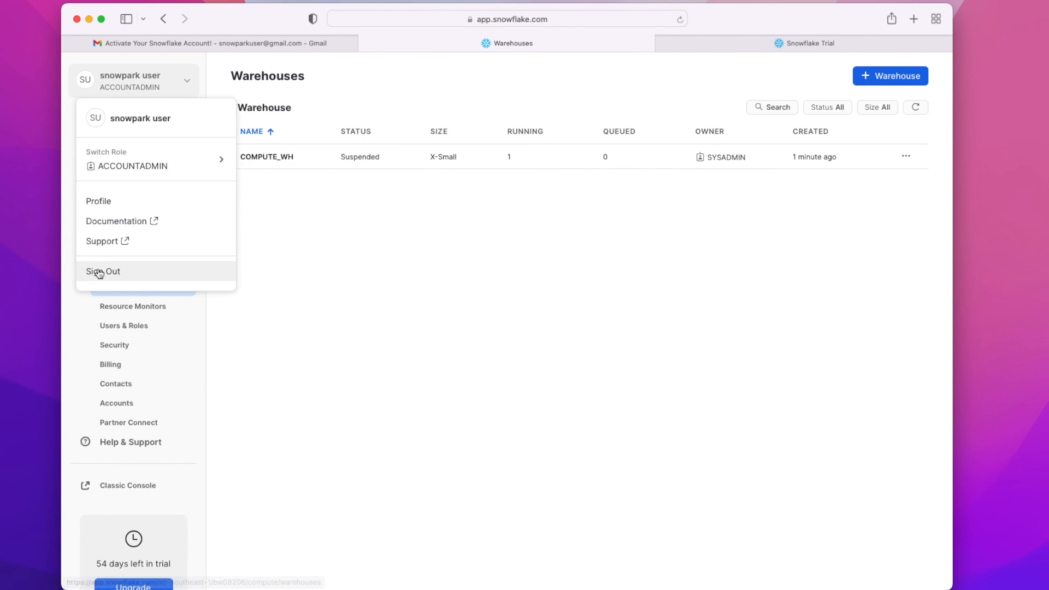
# - Sign out of the Snowflake console from the user menu, landing on the account chooser
pyautogui.click(104, 271)
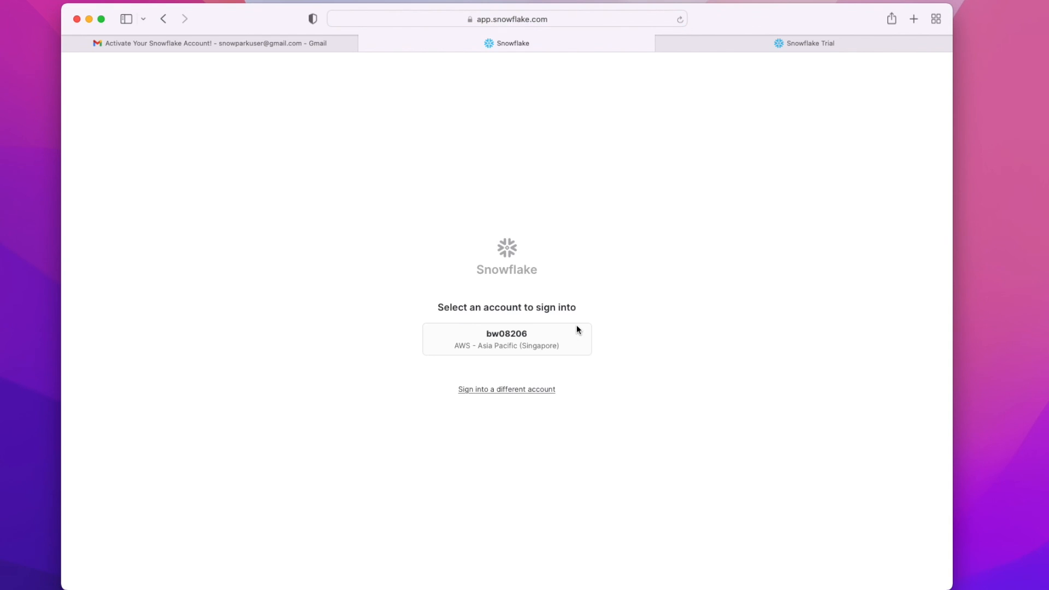
pyautogui.moveTo(572, 234)
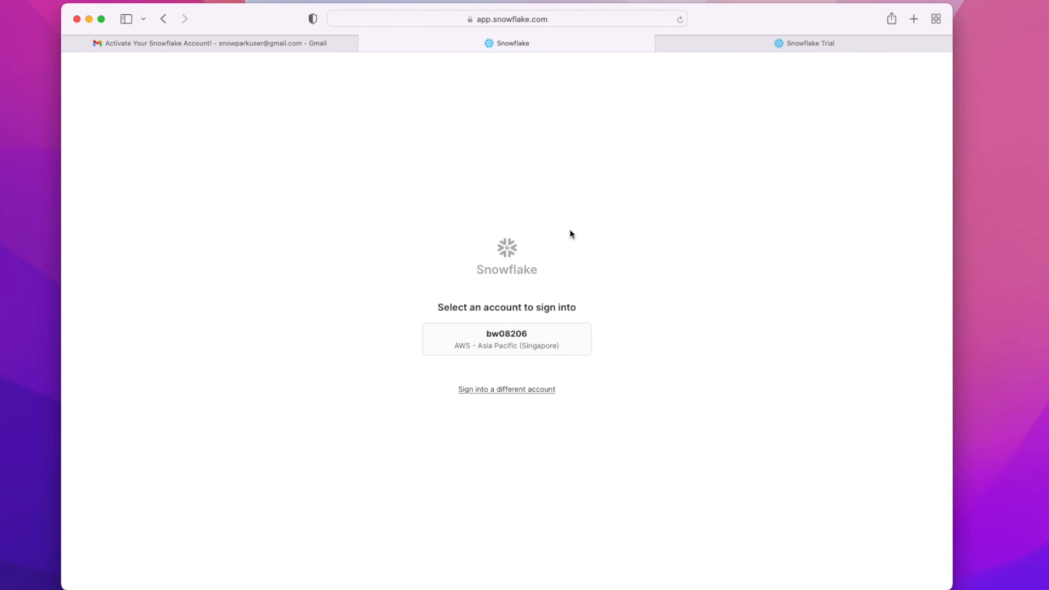
pyautogui.moveTo(563, 234)
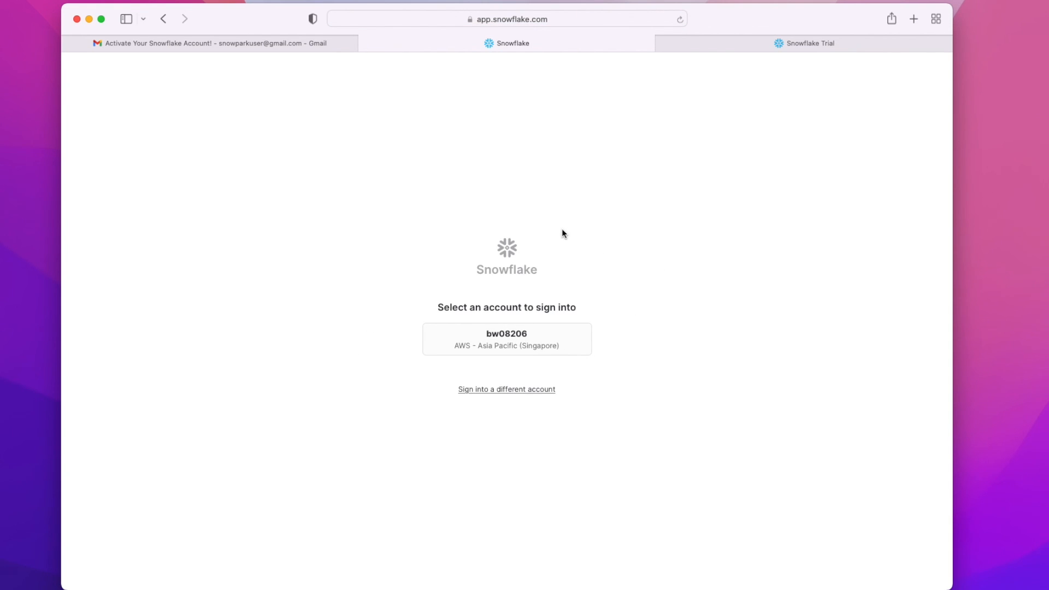